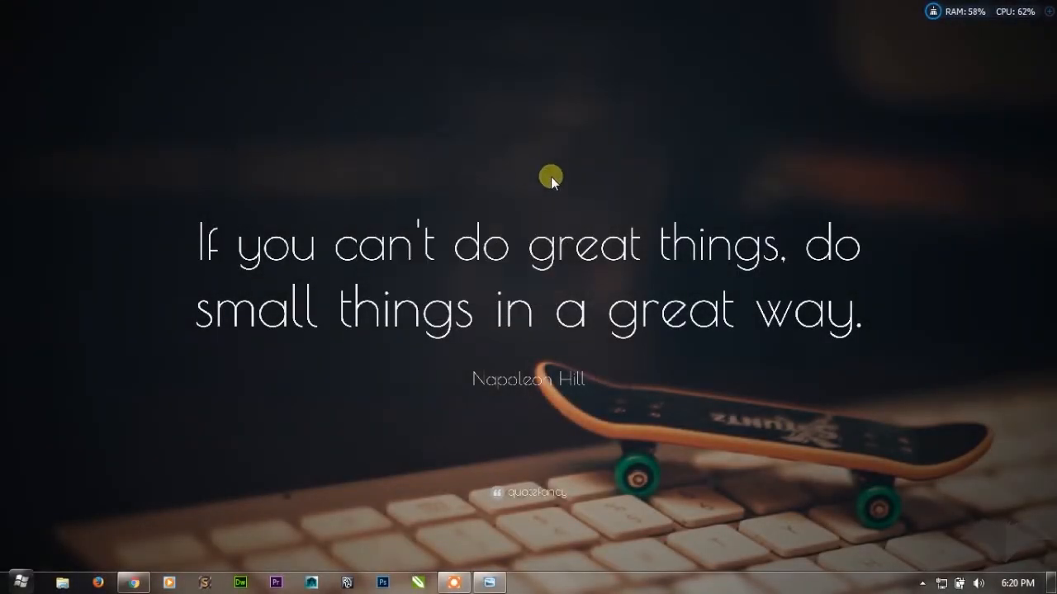
mouse_move(282, 147)
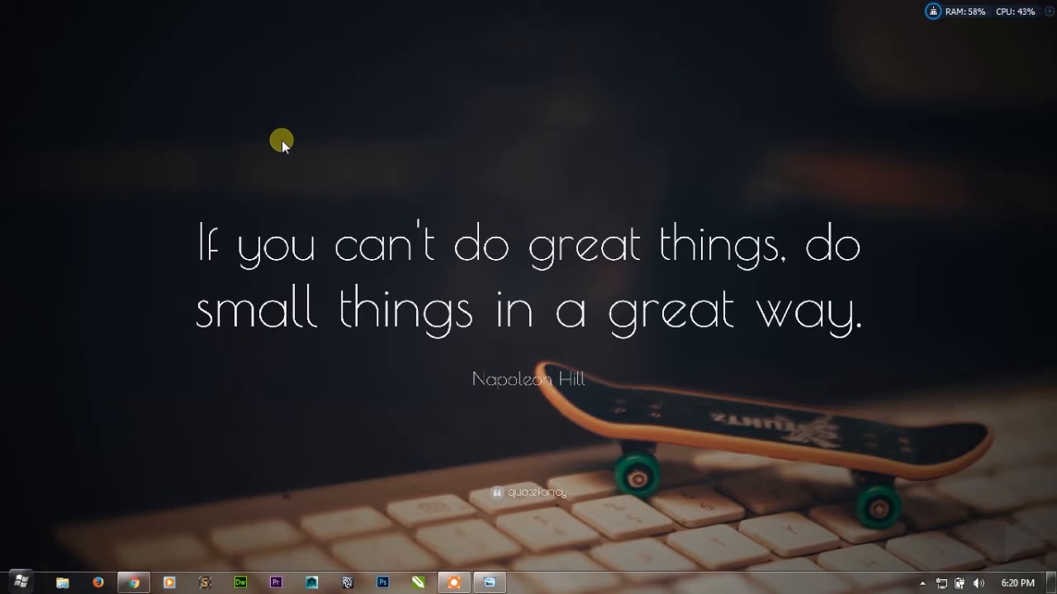
mouse_move(213, 141)
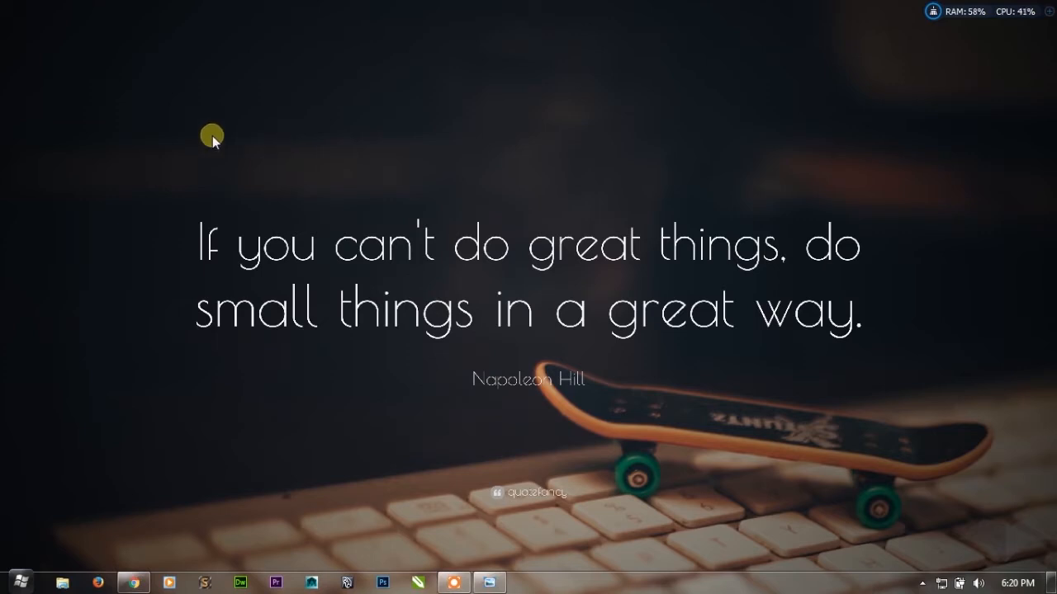
Refresh the desktop from its right-click menu.
right_click(212, 135)
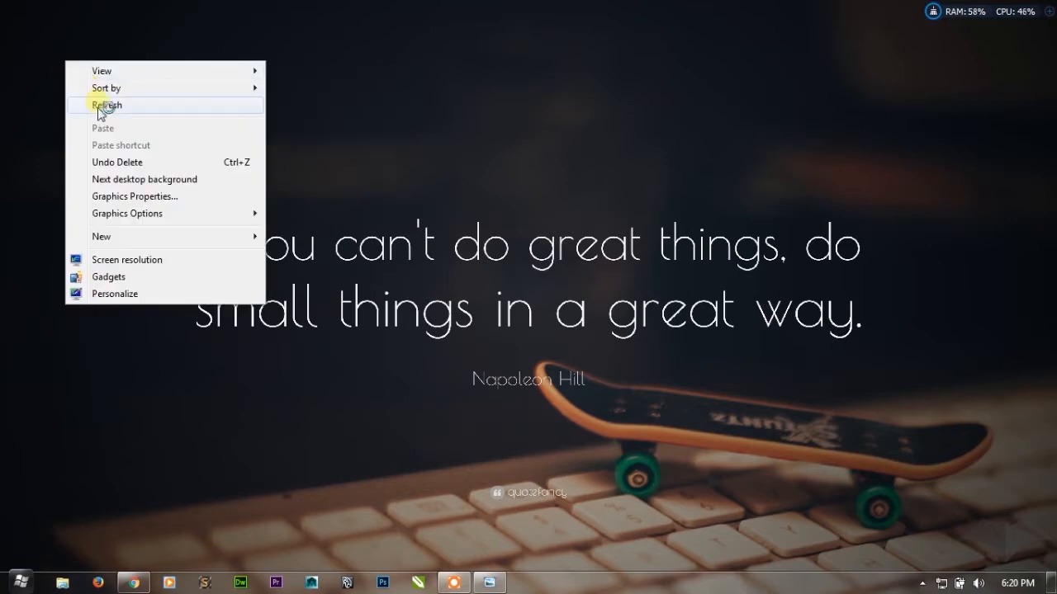
left_click(106, 106)
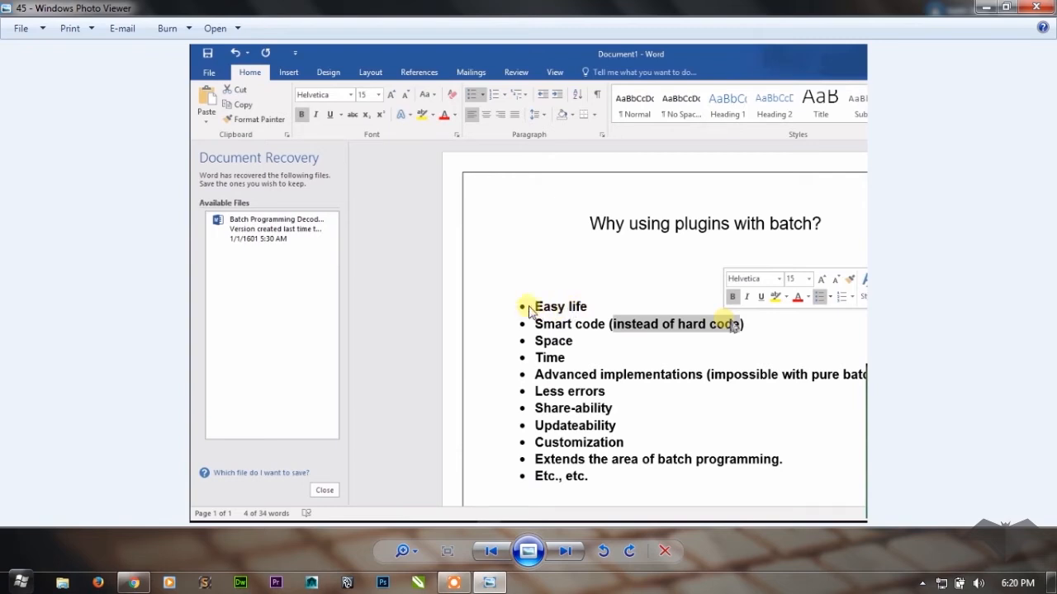
mouse_move(591, 317)
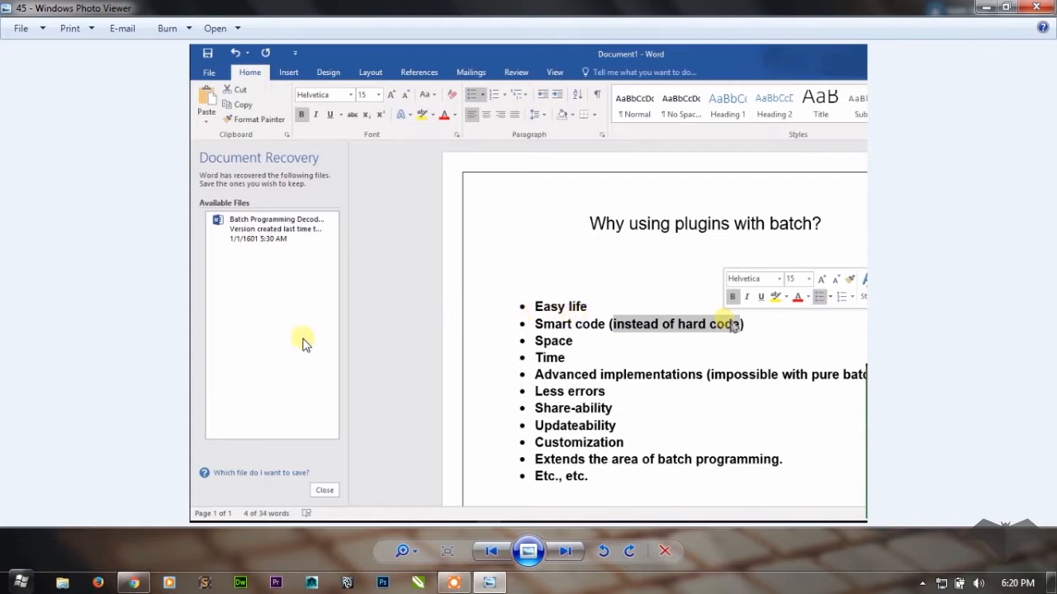
Browse Computer > Desktop > Resistor Decoder and select the Resistor Decoder batch file.
left_click(18, 583)
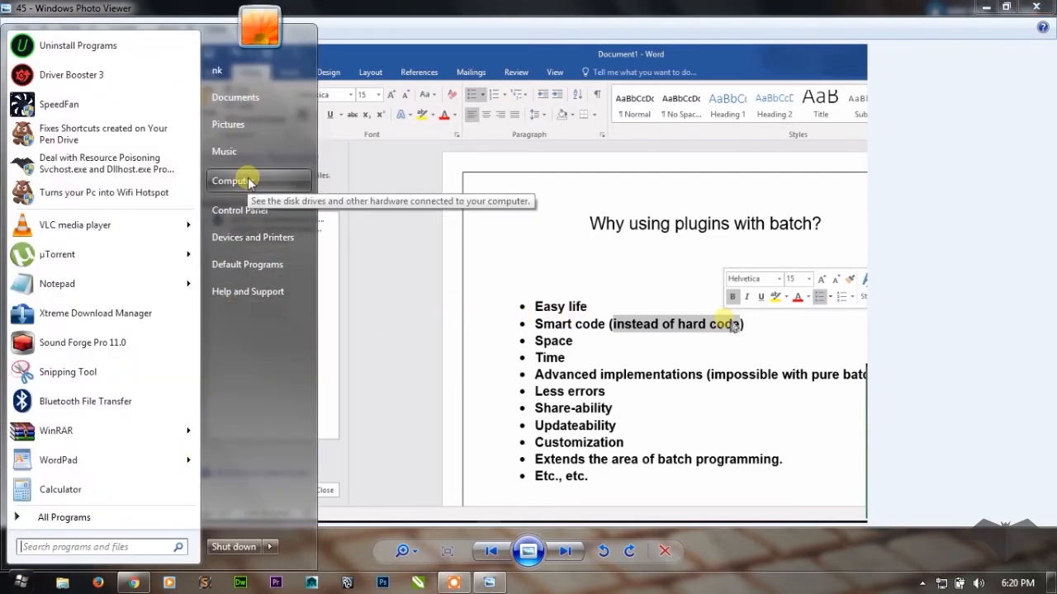
left_click(234, 180)
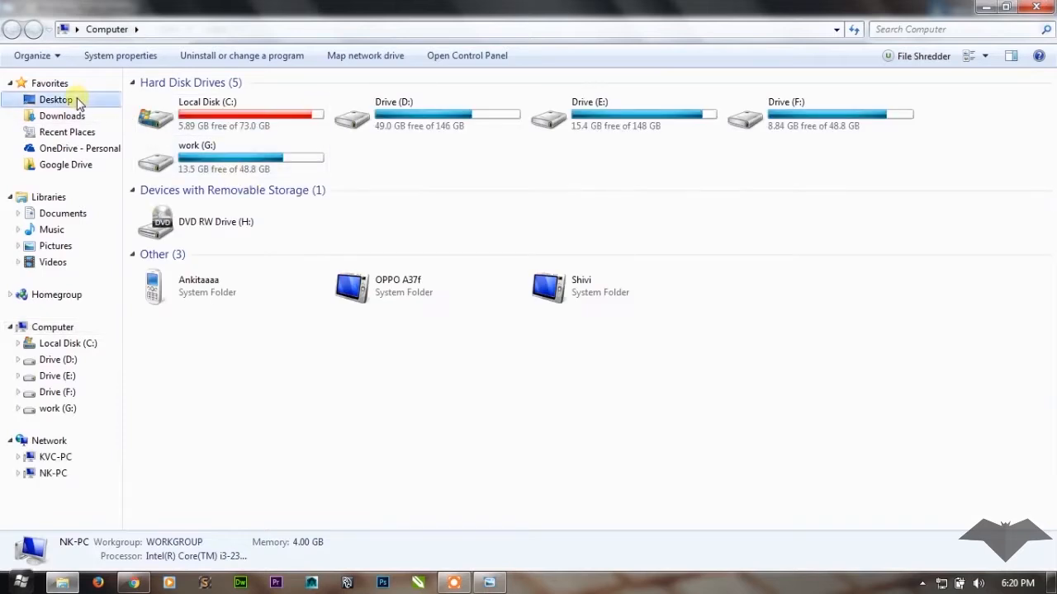
left_click(56, 99)
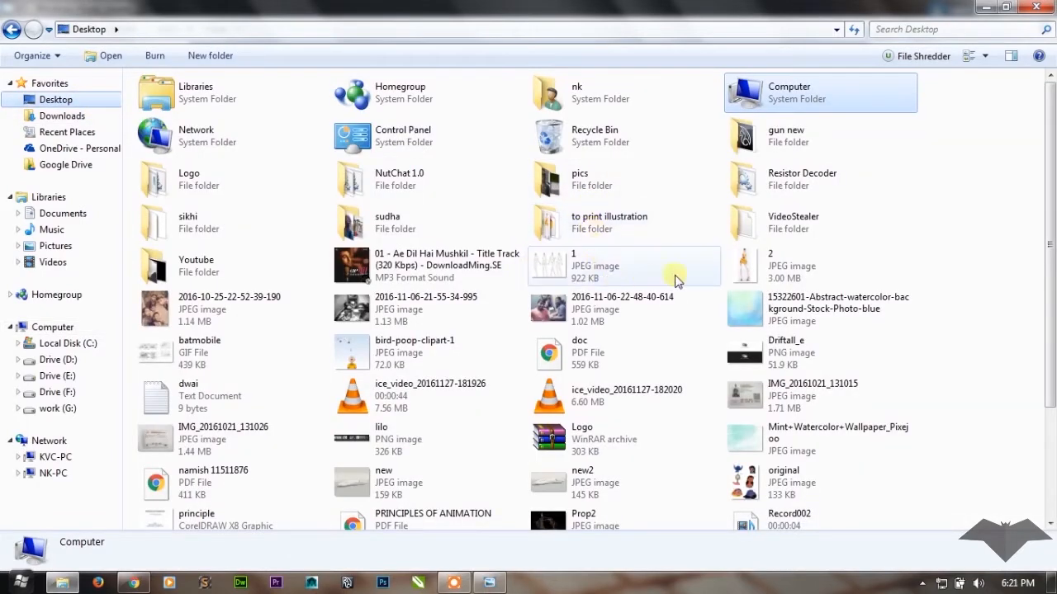
double_click(801, 178)
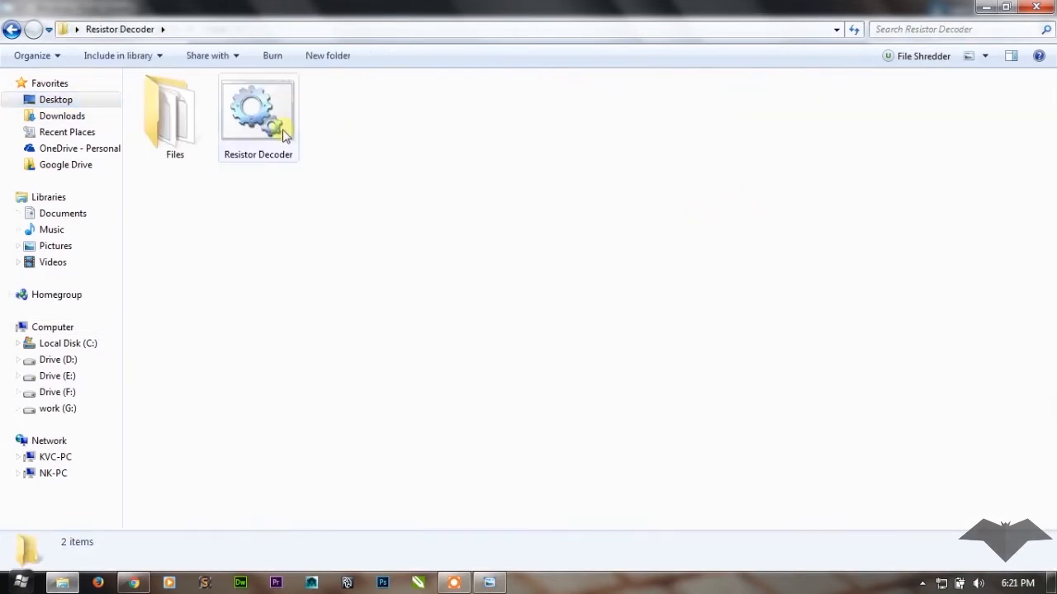
left_click(257, 112)
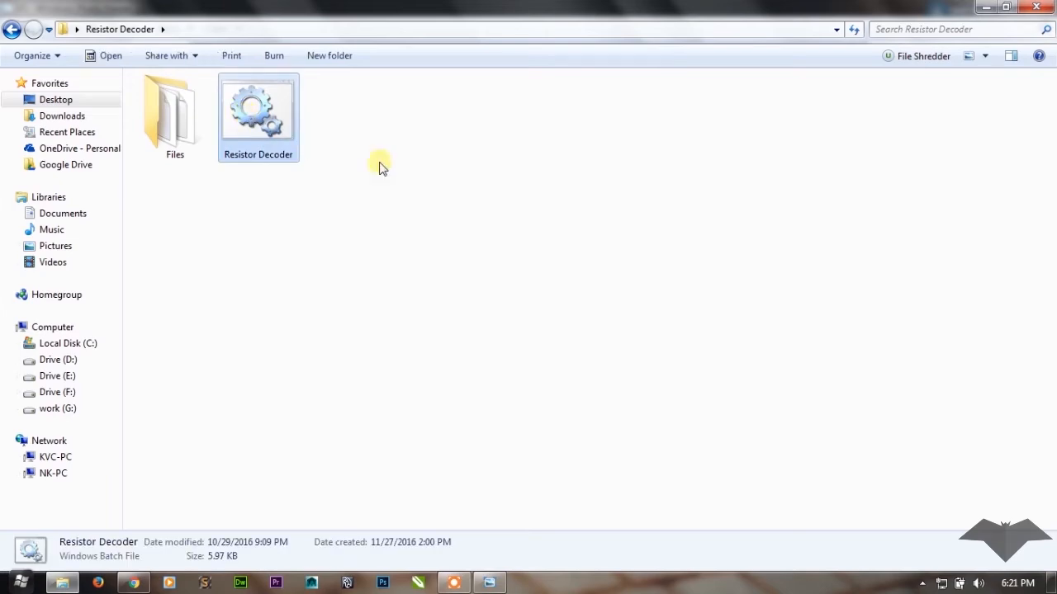
mouse_move(412, 171)
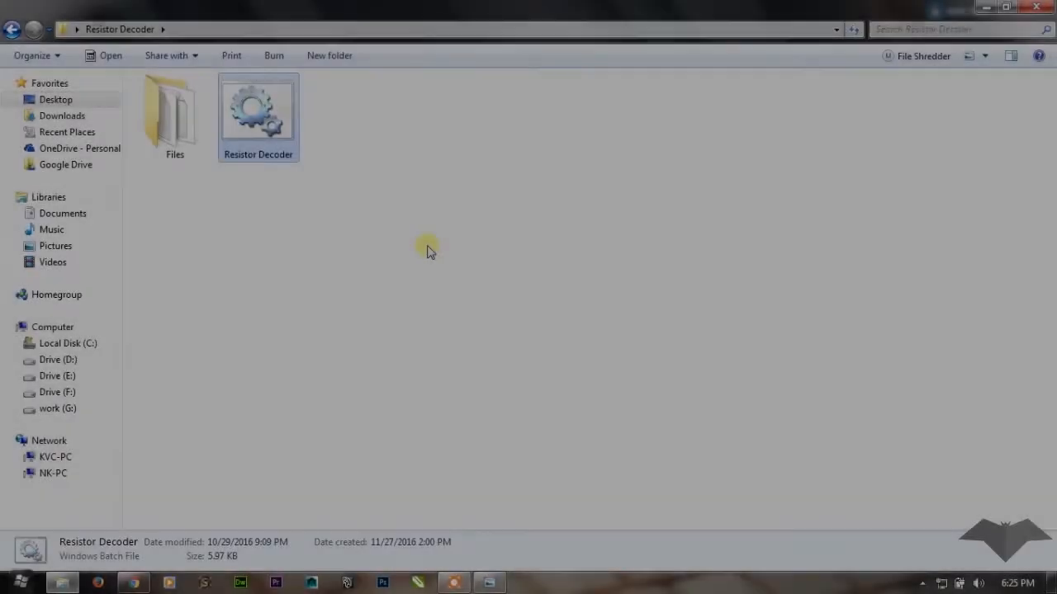
mouse_move(489, 581)
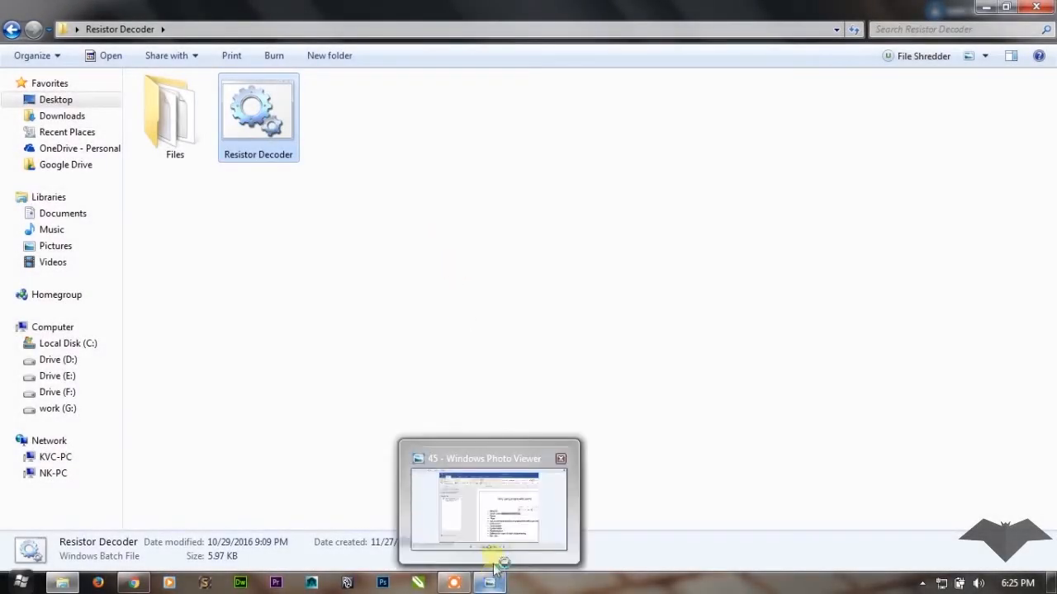
left_click(489, 503)
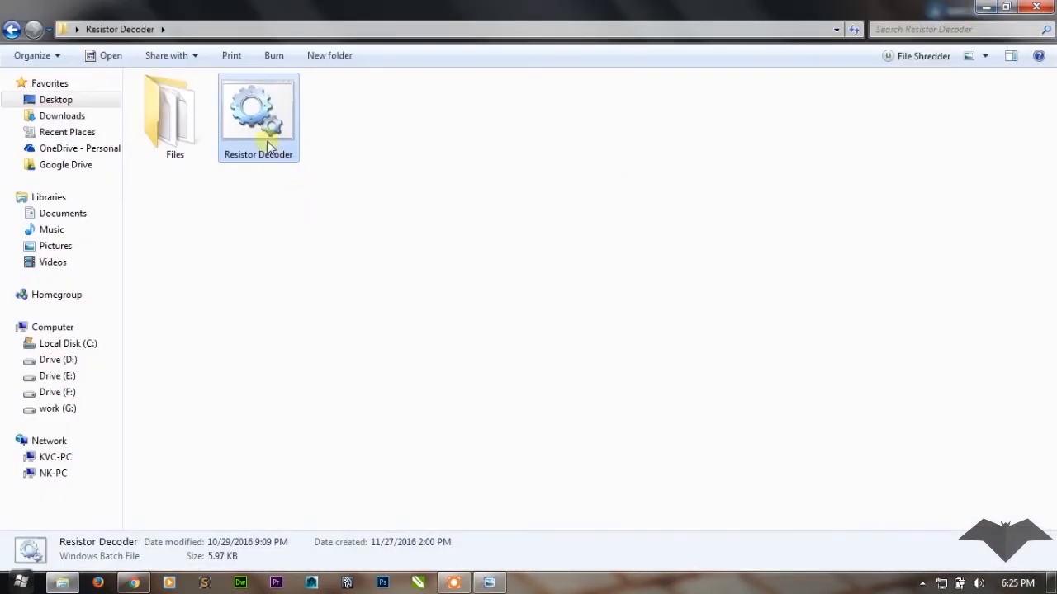
mouse_move(206, 123)
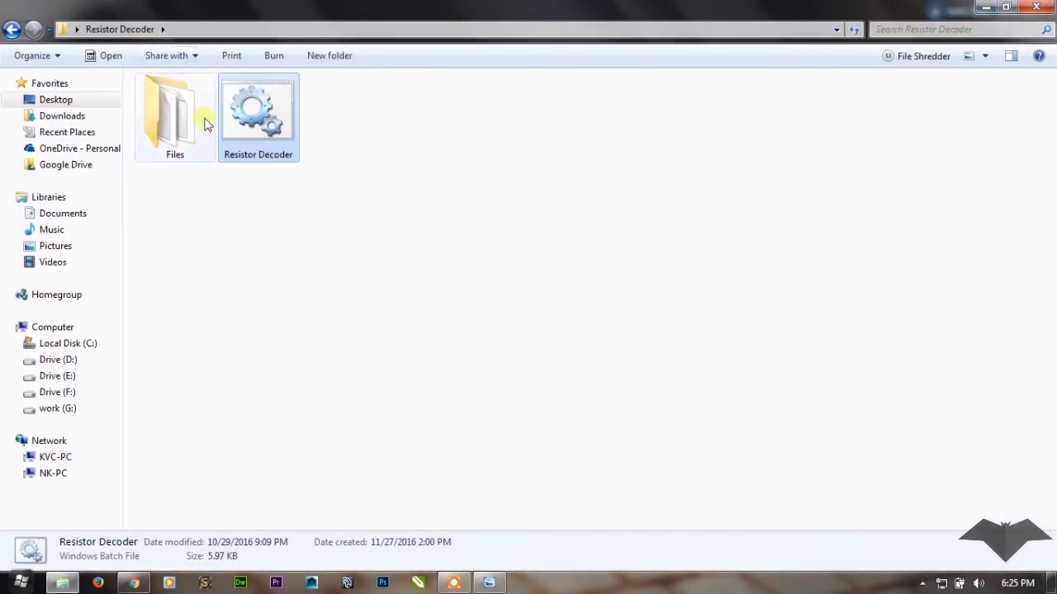
mouse_move(244, 564)
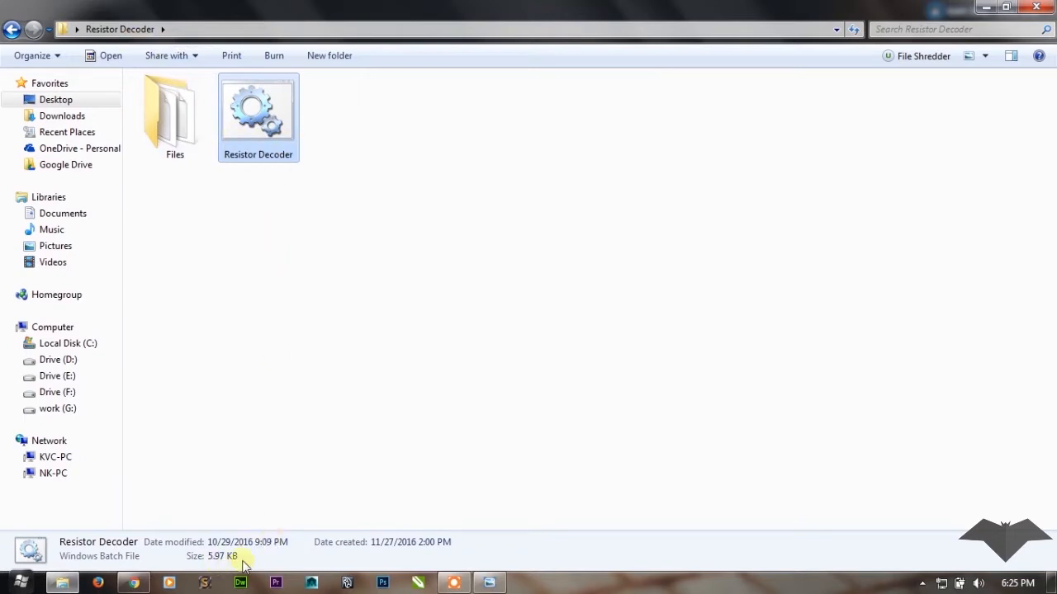
mouse_move(266, 115)
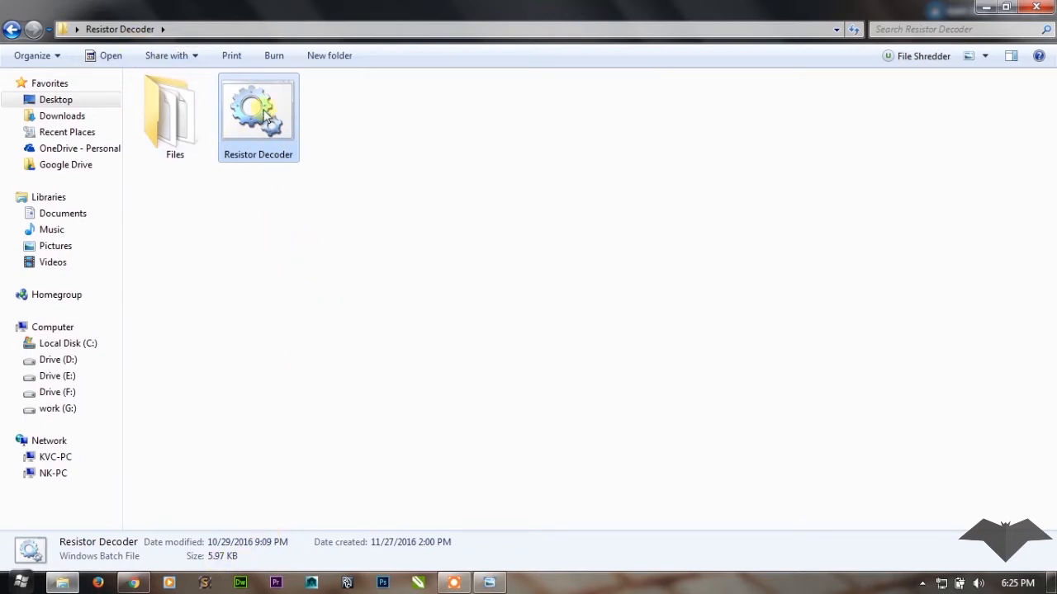
double_click(257, 112)
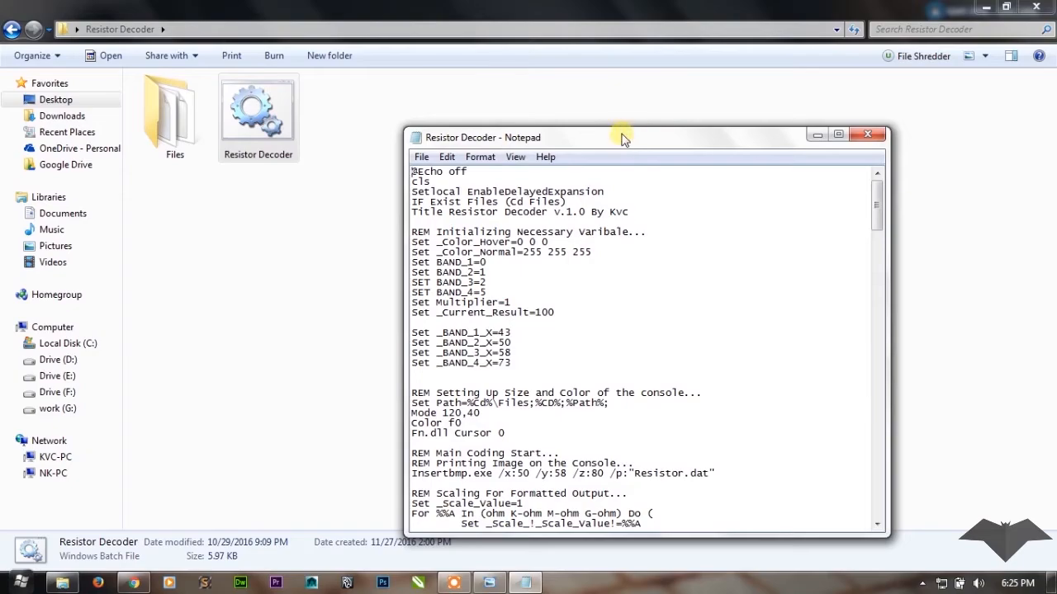
left_click(837, 134)
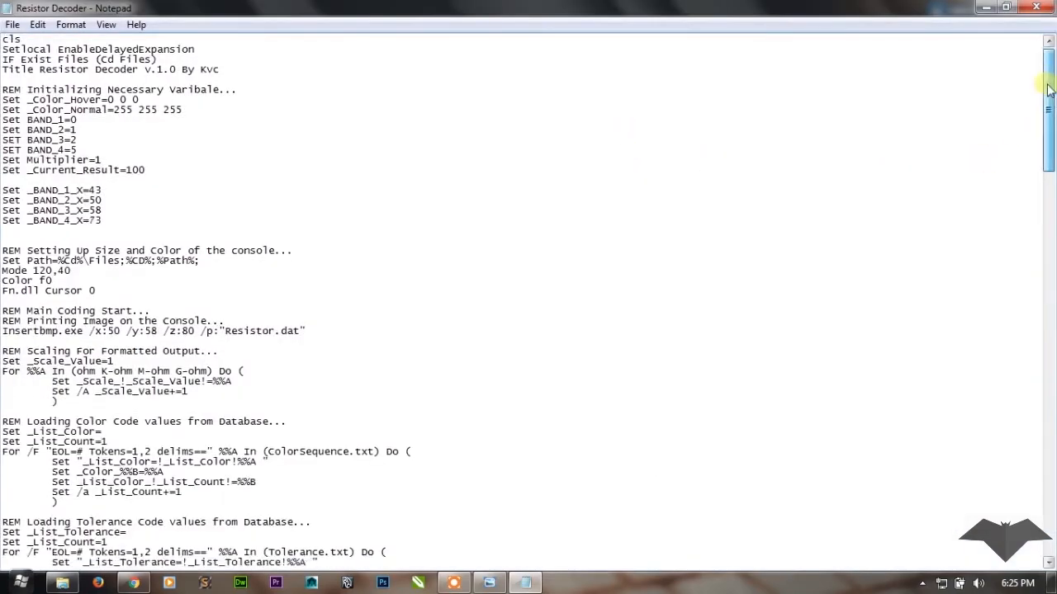
scroll("down", 3)
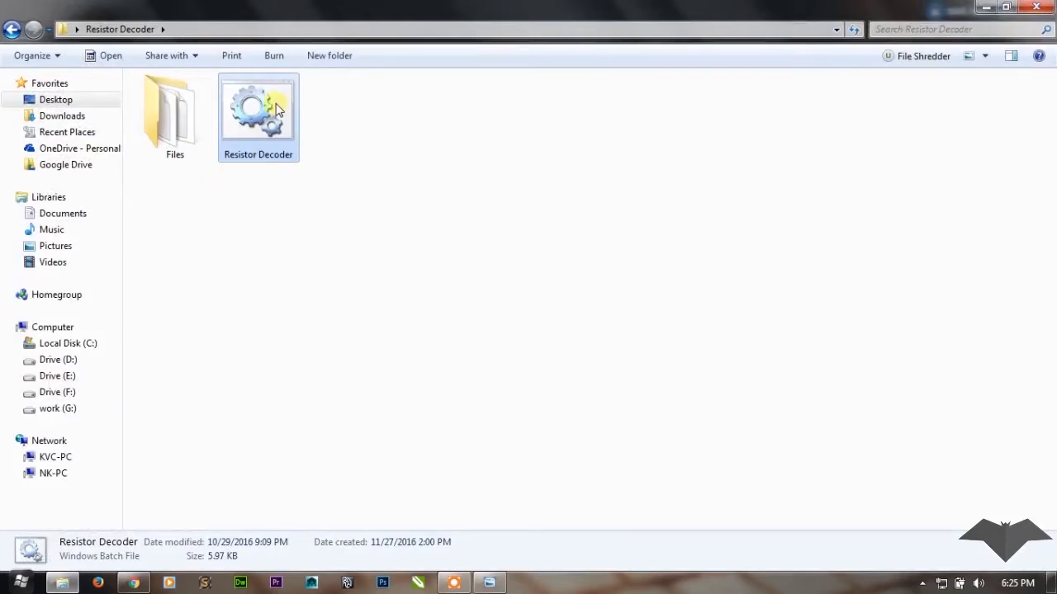
Run the Resistor Decoder batch program and set the first band to Yellow.
double_click(258, 115)
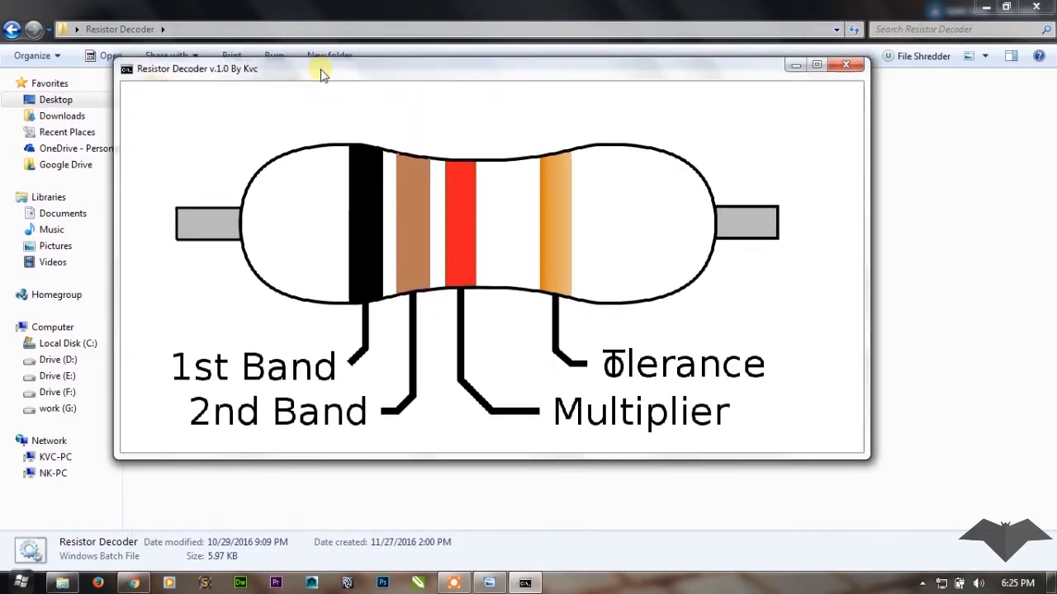
left_click(360, 211)
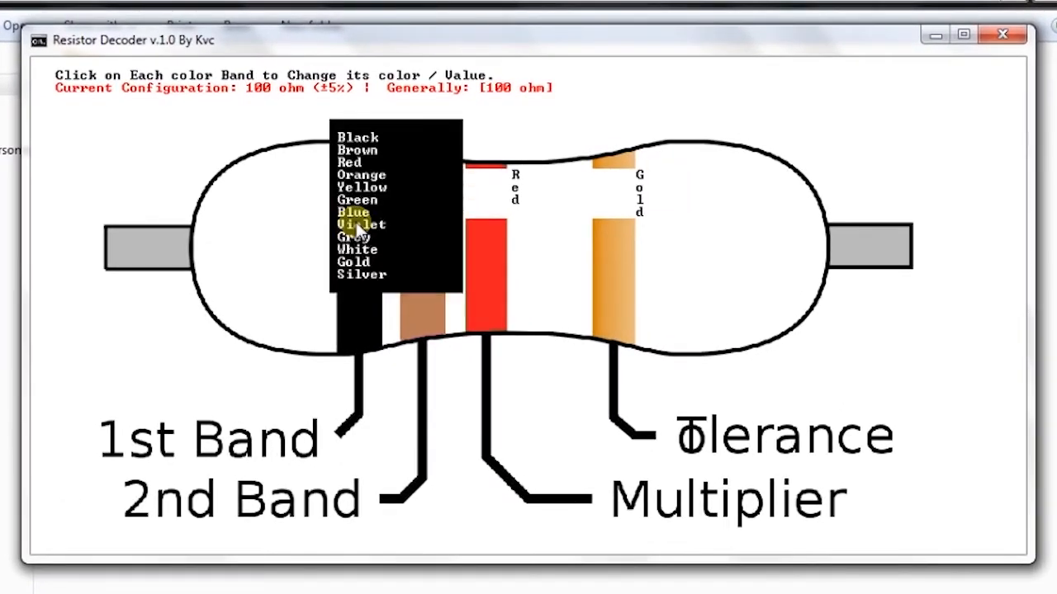
left_click(364, 188)
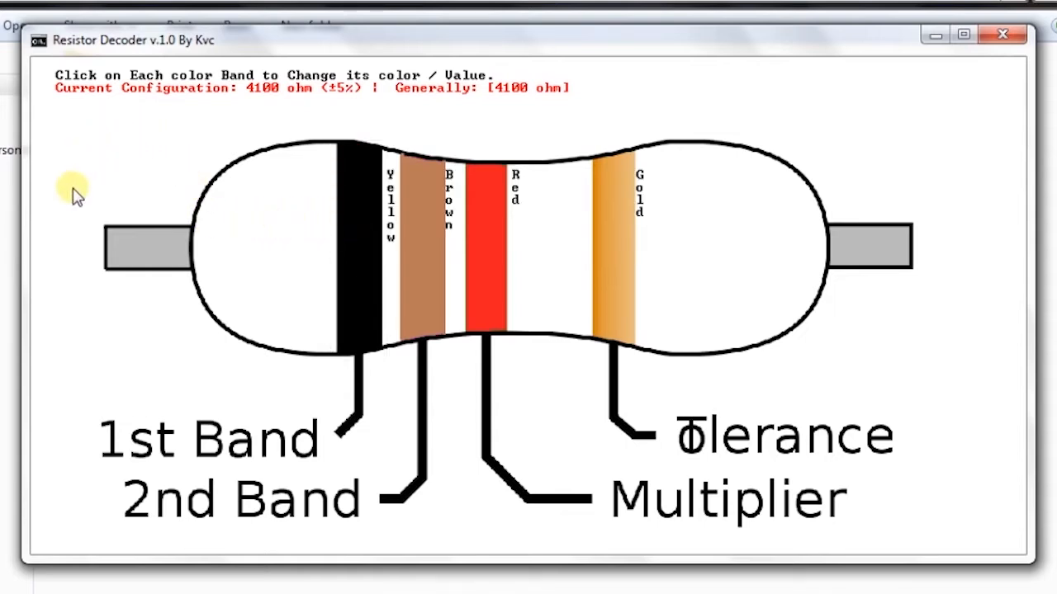
mouse_move(218, 89)
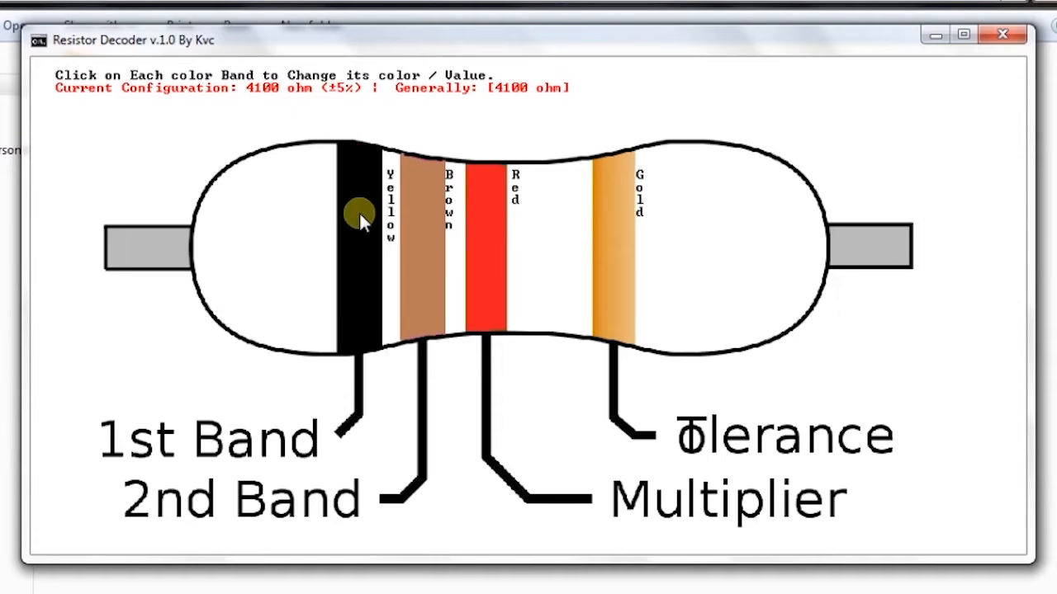
Change the first band again to show the 1100 ohm ±5% configuration, then close the decoder.
left_click(357, 214)
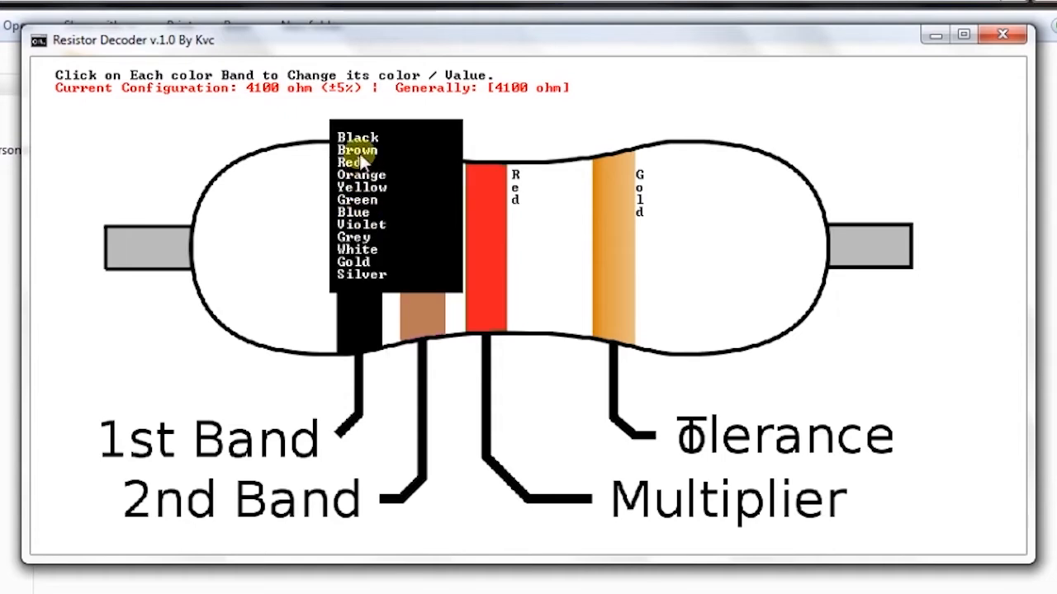
left_click(357, 152)
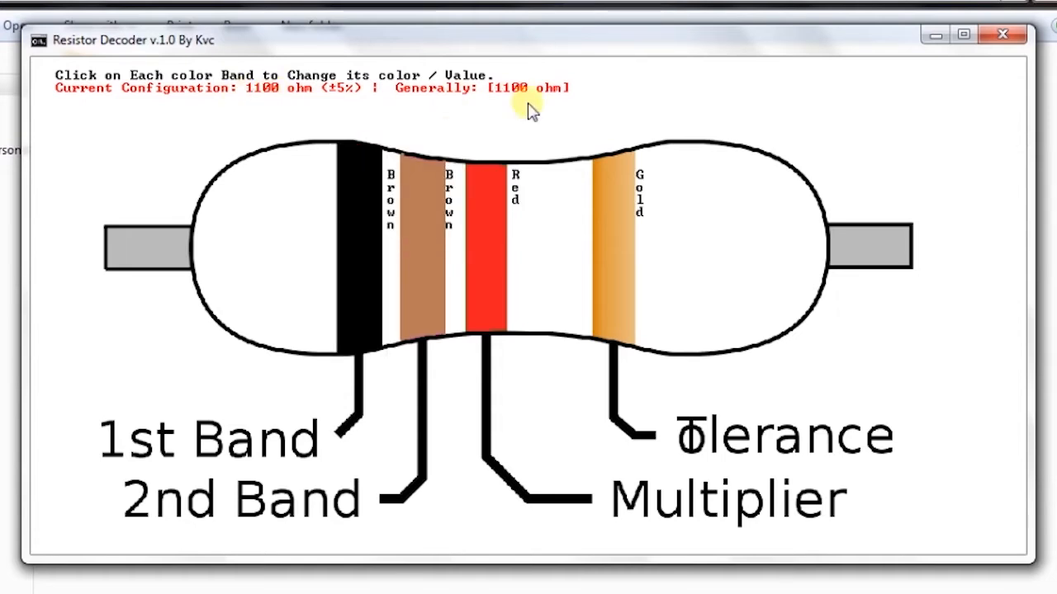
mouse_move(972, 59)
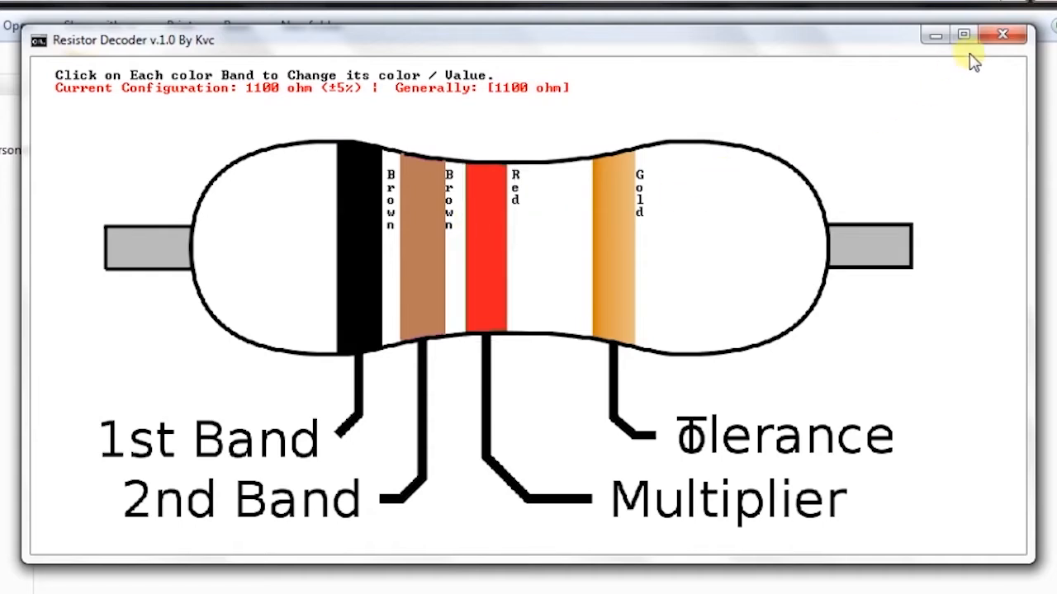
mouse_move(169, 334)
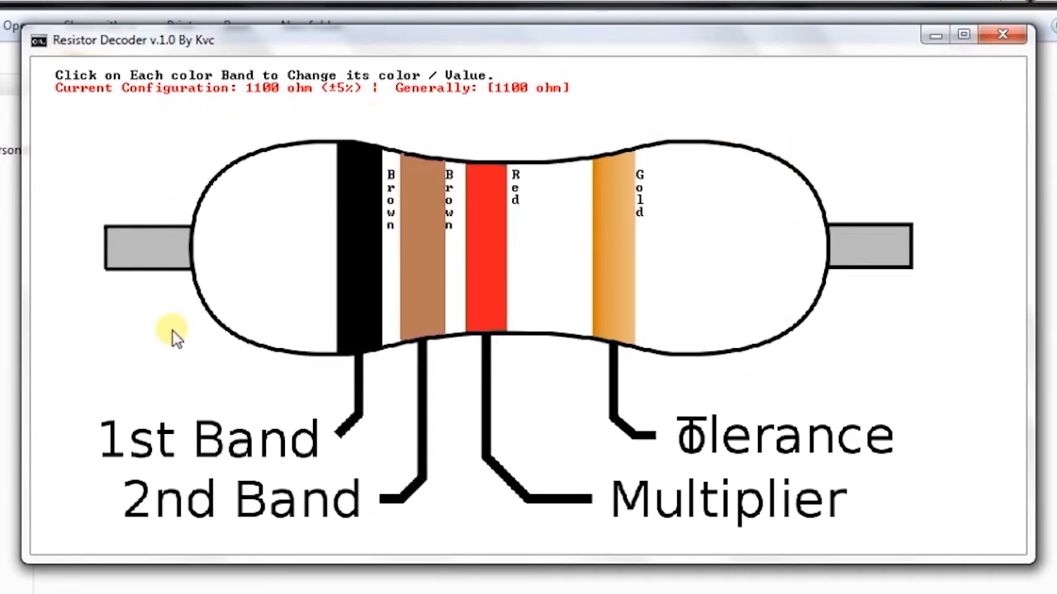
mouse_move(363, 347)
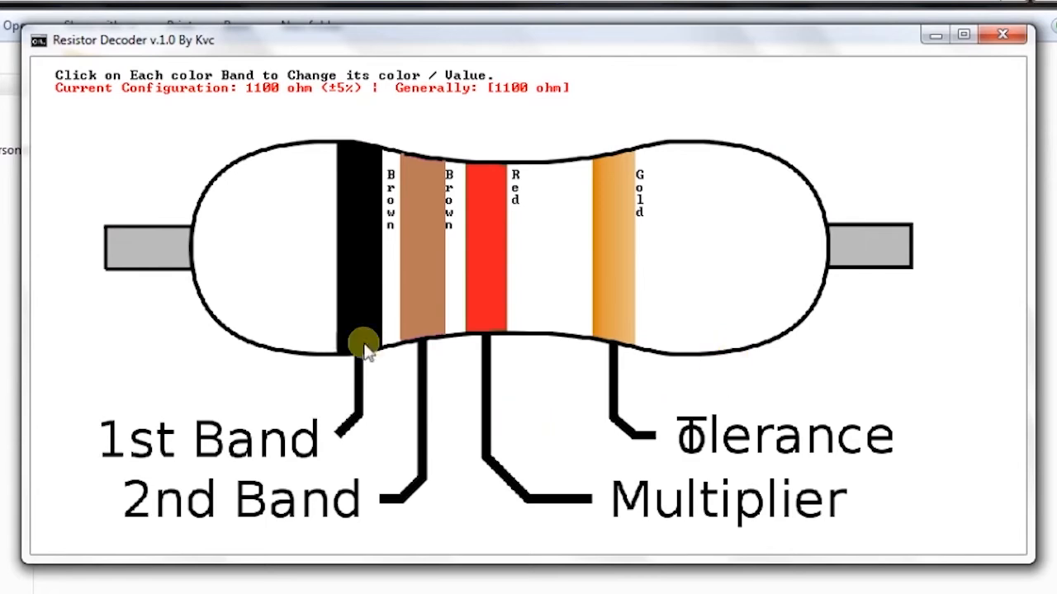
mouse_move(96, 173)
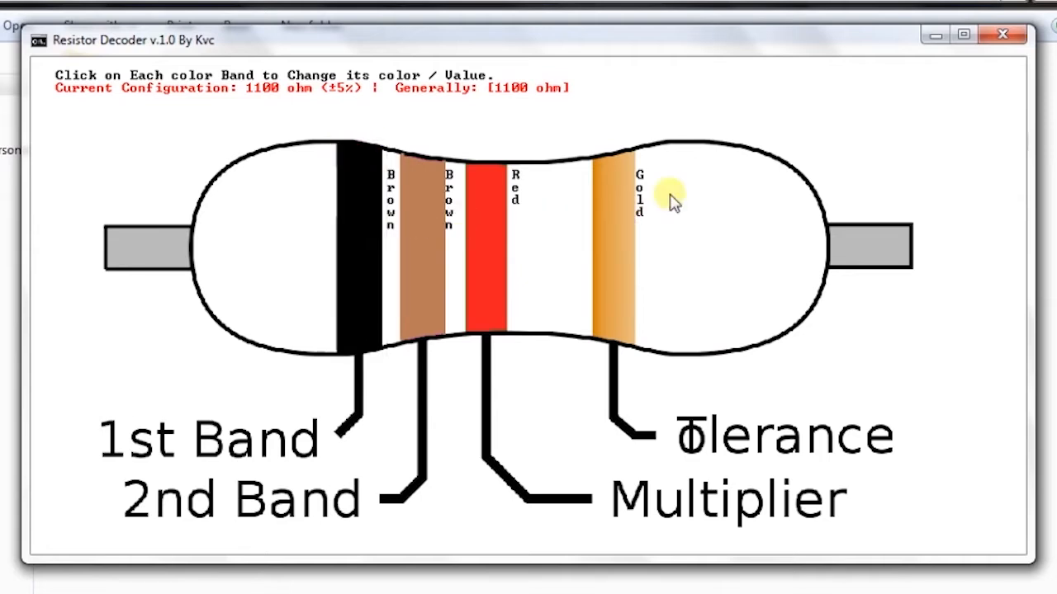
mouse_move(1000, 34)
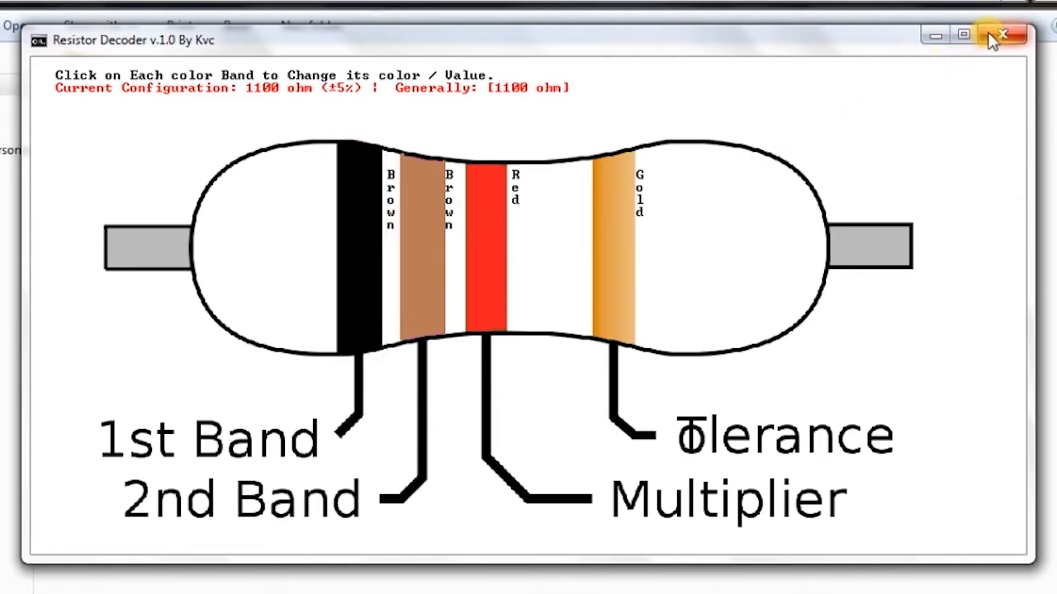
left_click(1004, 37)
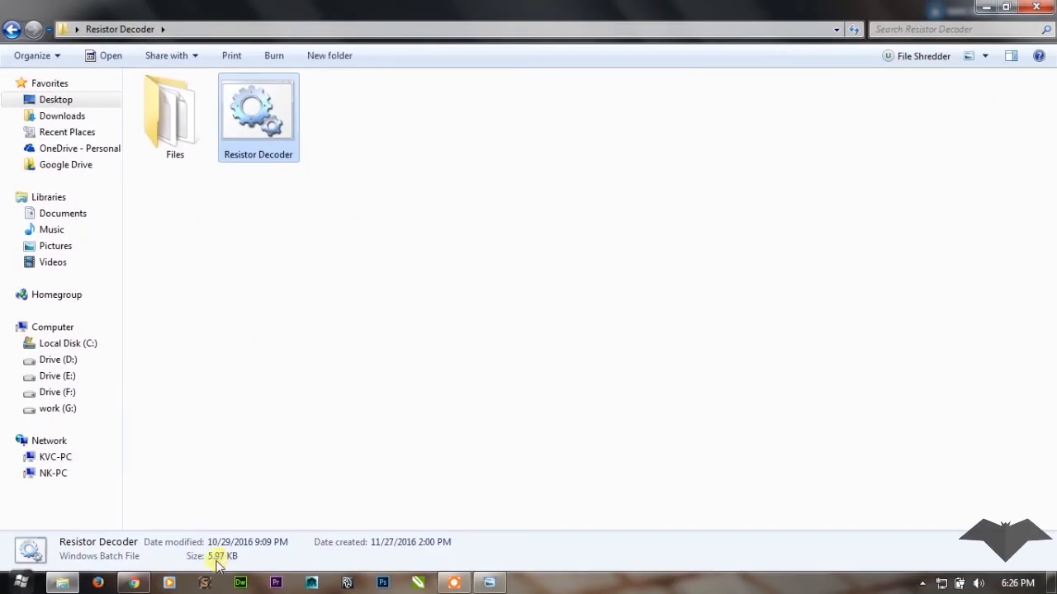
mouse_move(274, 228)
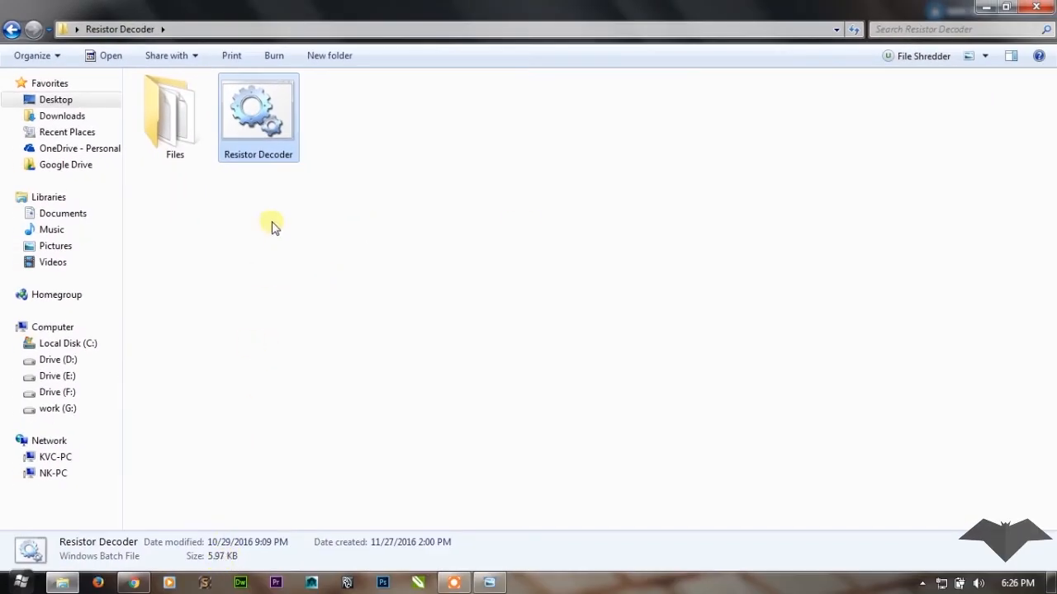
double_click(175, 115)
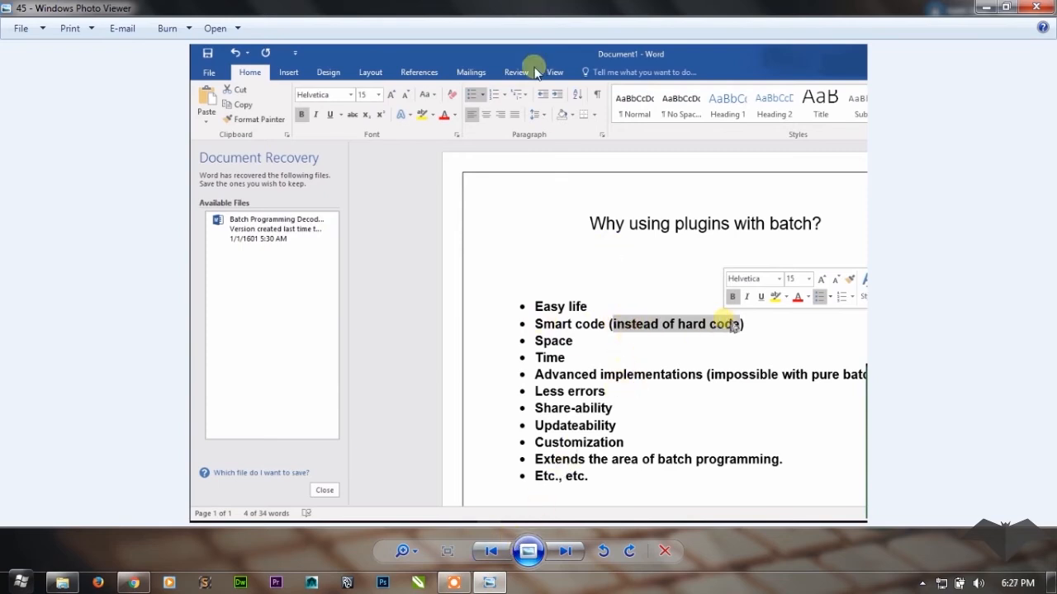
mouse_move(535, 68)
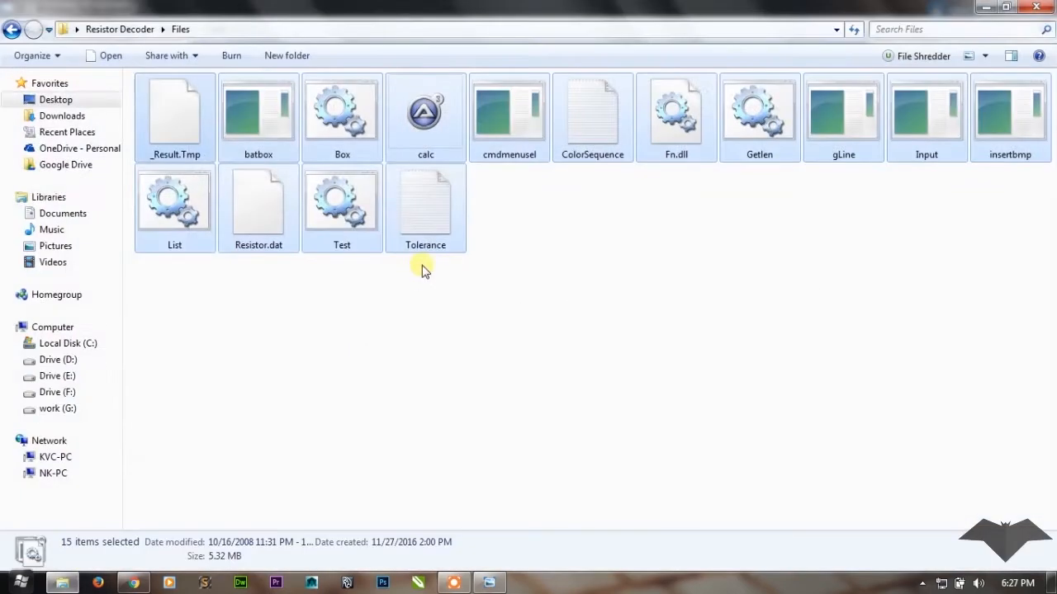
mouse_move(829, 205)
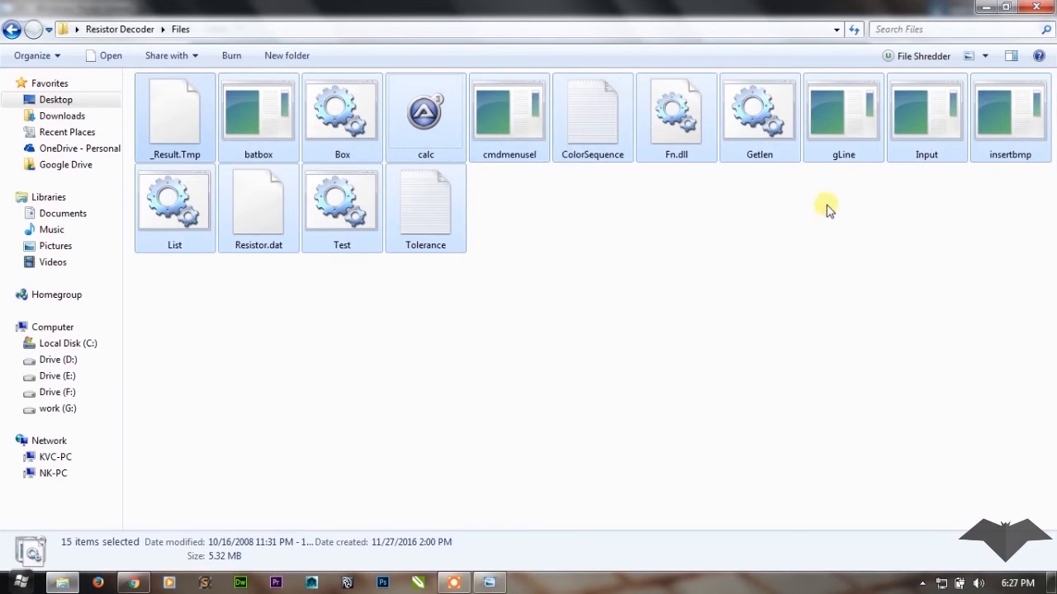
Clear the selection and single out the insertbmp plugin to view its details.
left_click(1009, 115)
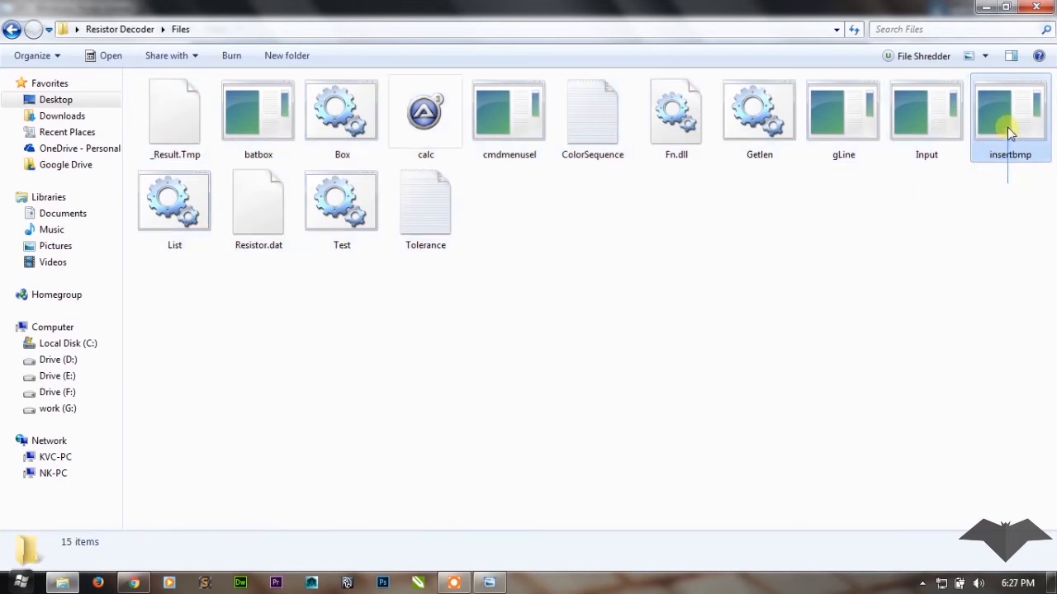
left_click(1009, 112)
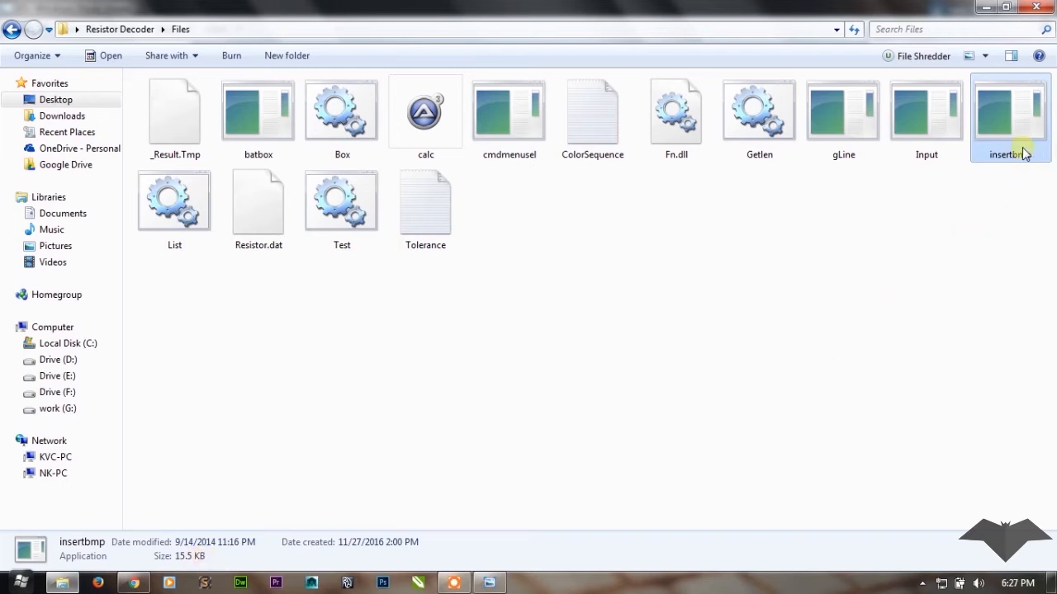
mouse_move(1011, 116)
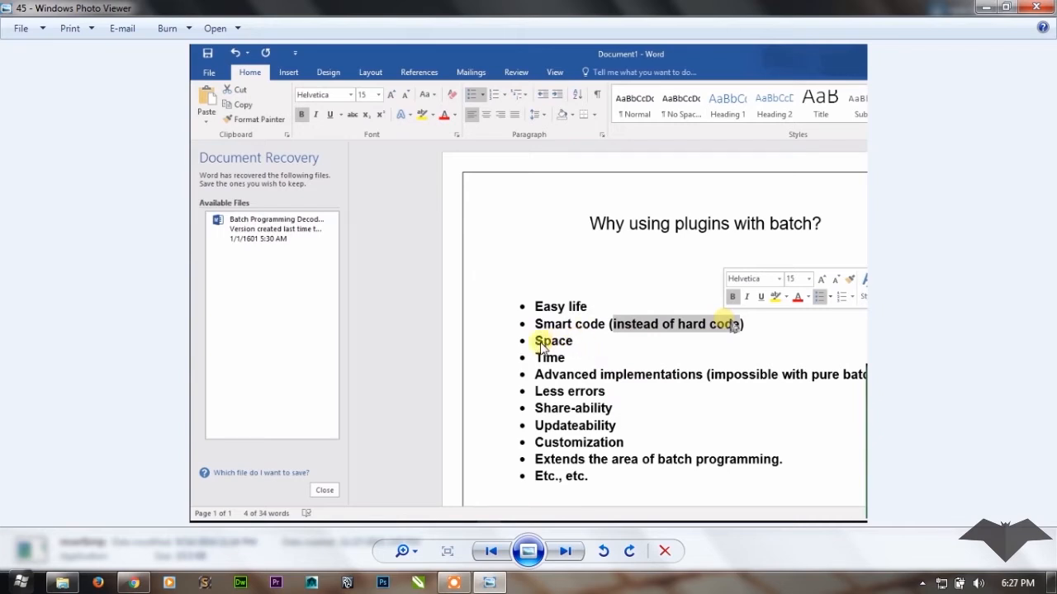
mouse_move(518, 366)
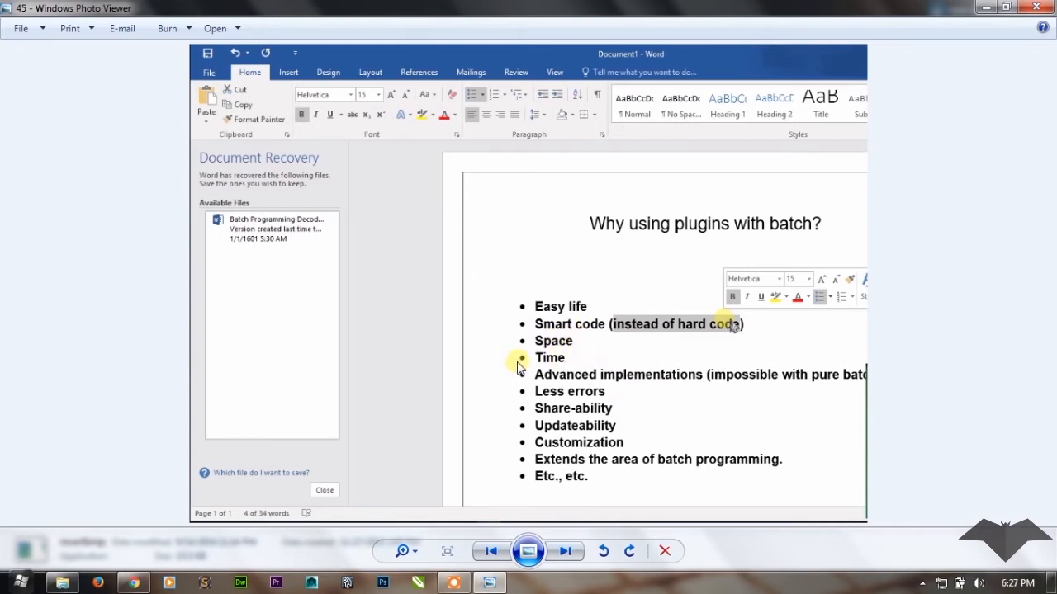
mouse_move(280, 489)
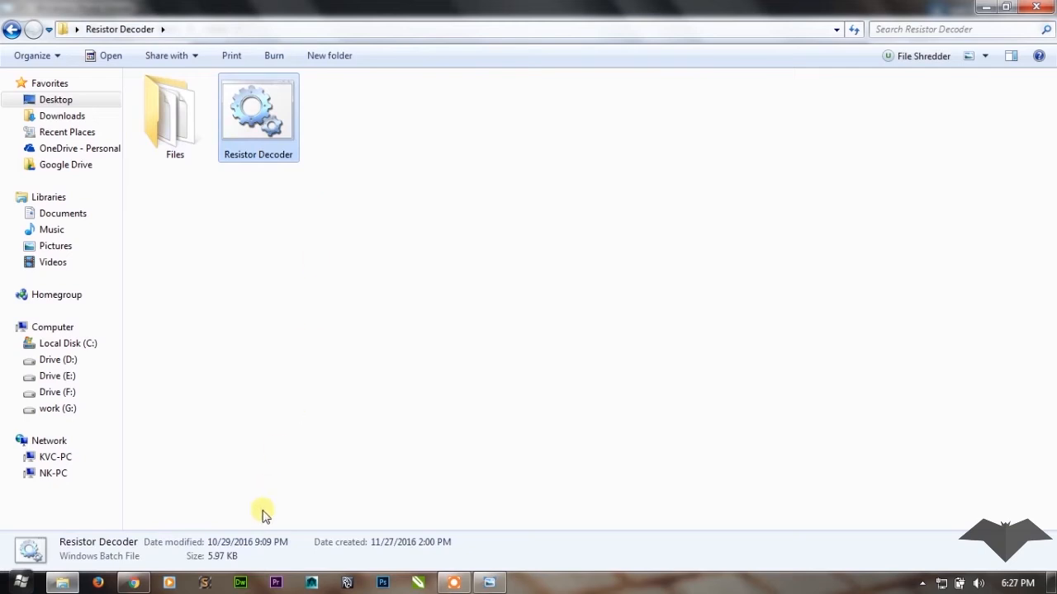
mouse_move(281, 166)
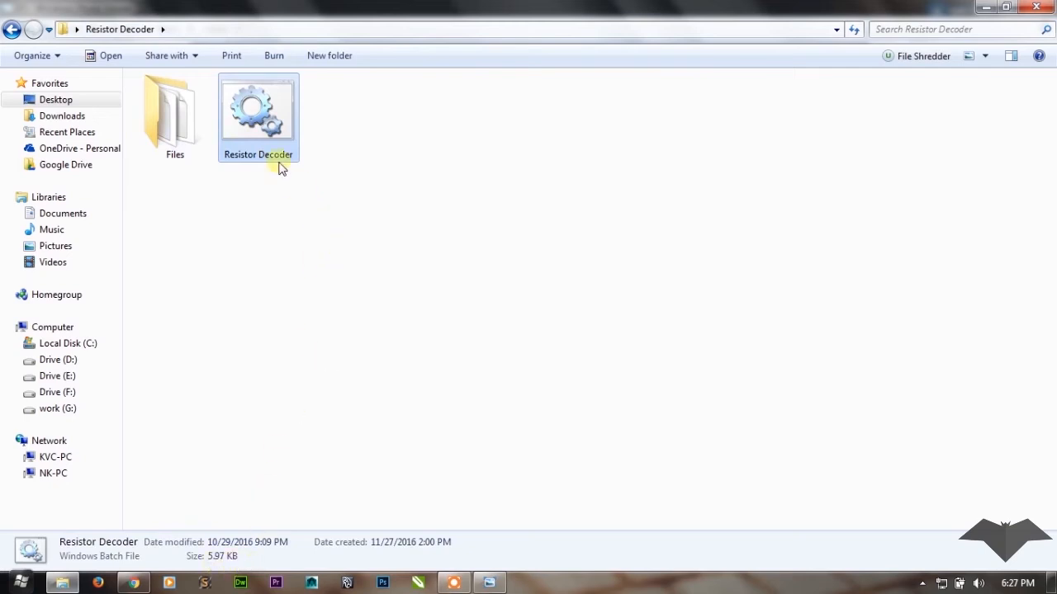
mouse_move(412, 433)
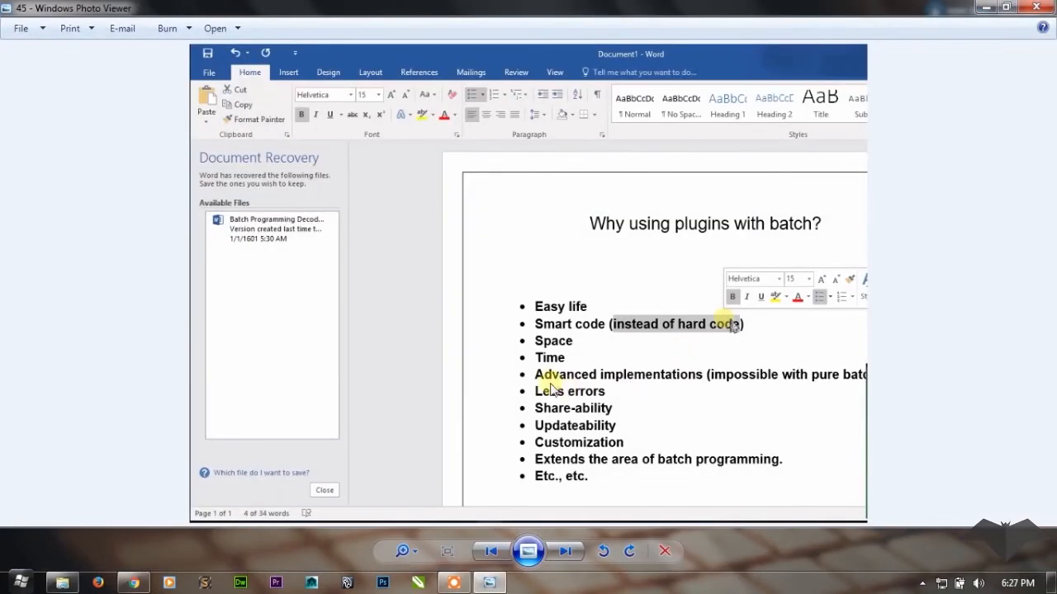
mouse_move(789, 386)
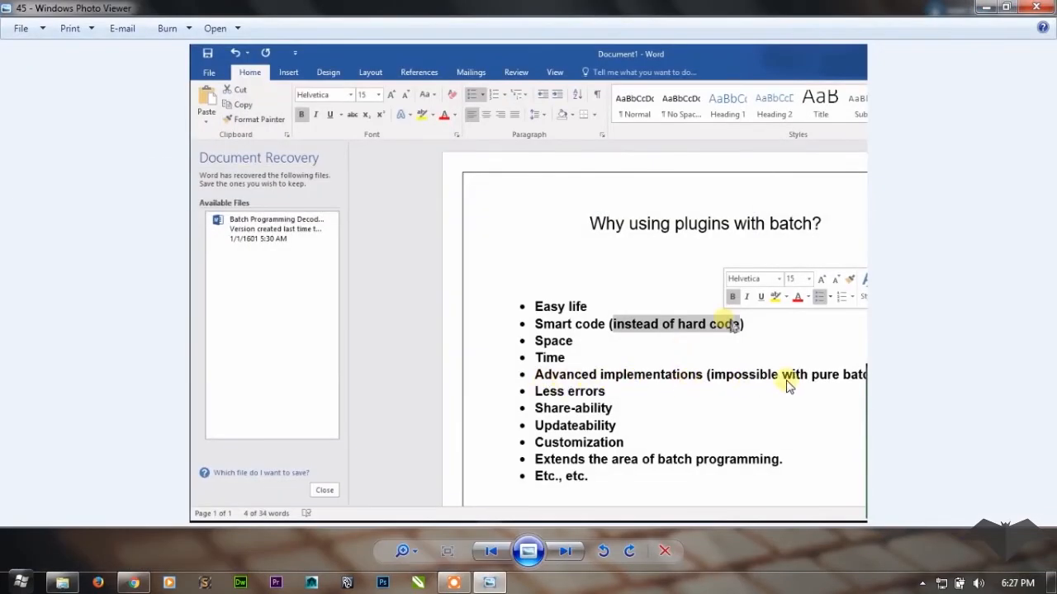
mouse_move(597, 383)
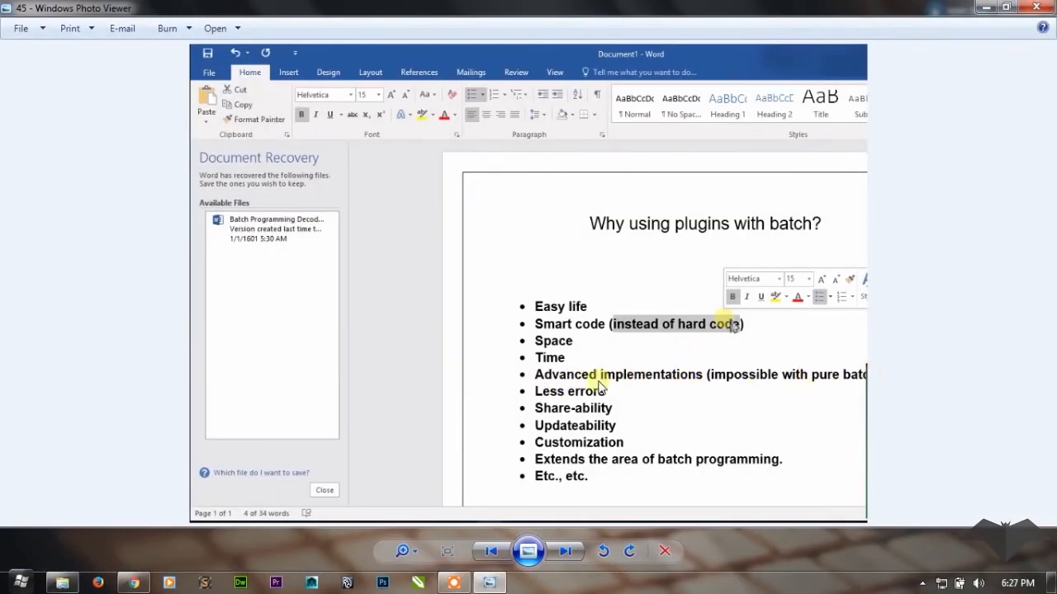
mouse_move(446, 396)
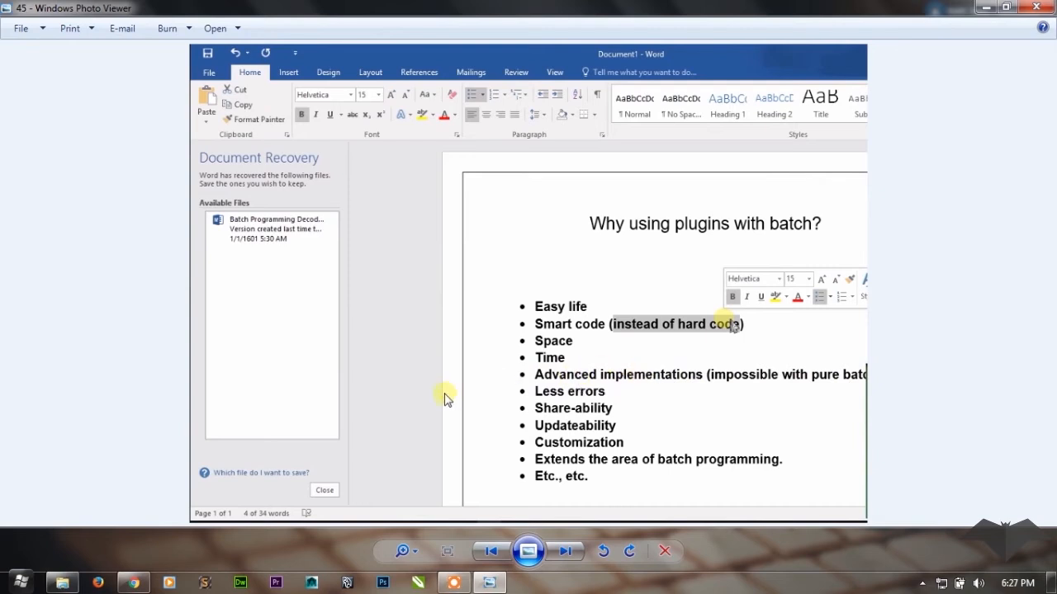
mouse_move(412, 365)
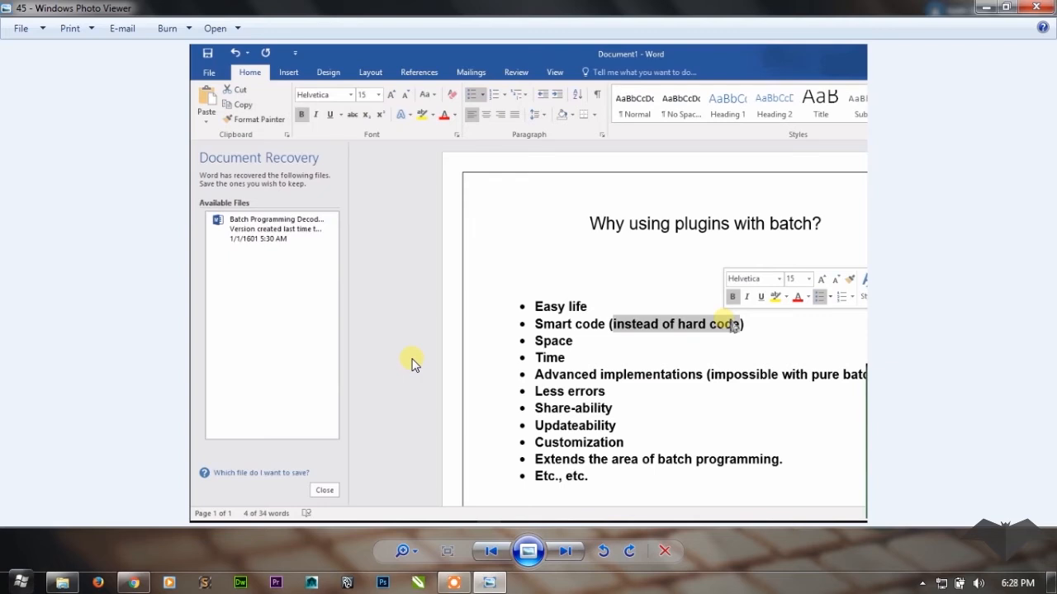
mouse_move(756, 386)
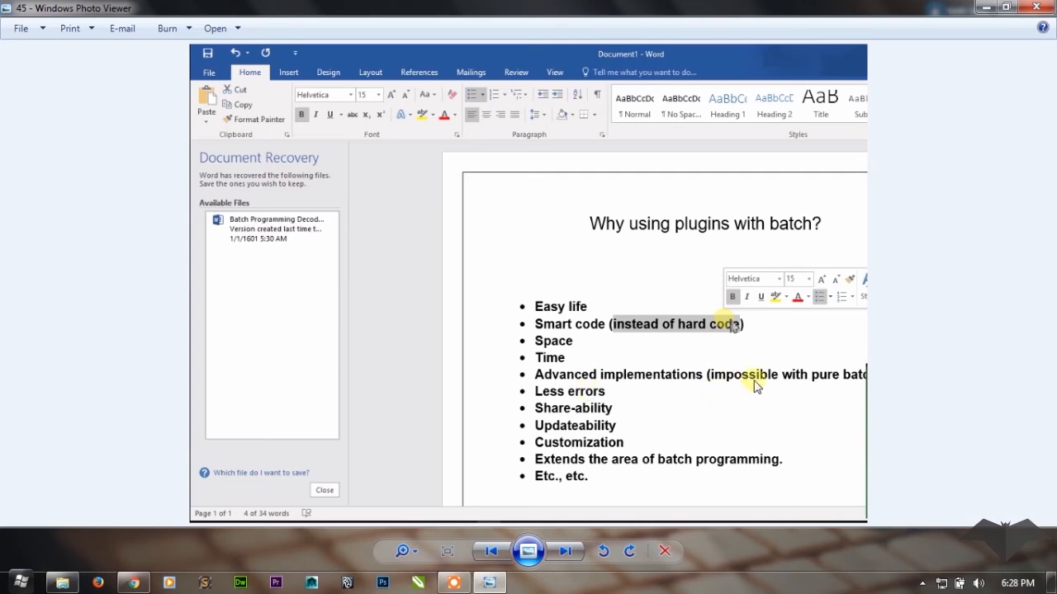
mouse_move(849, 383)
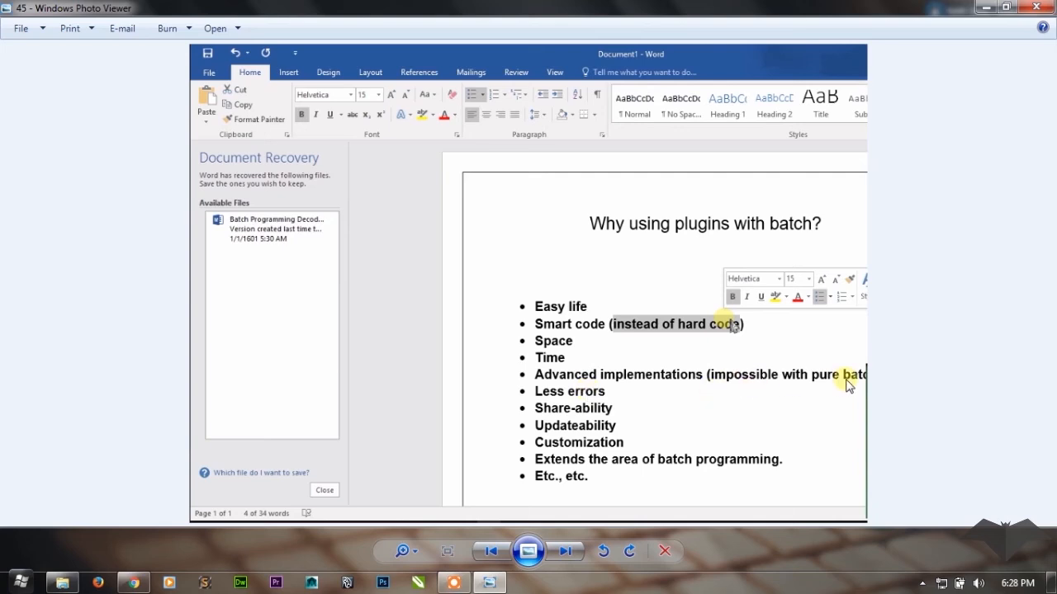
mouse_move(552, 398)
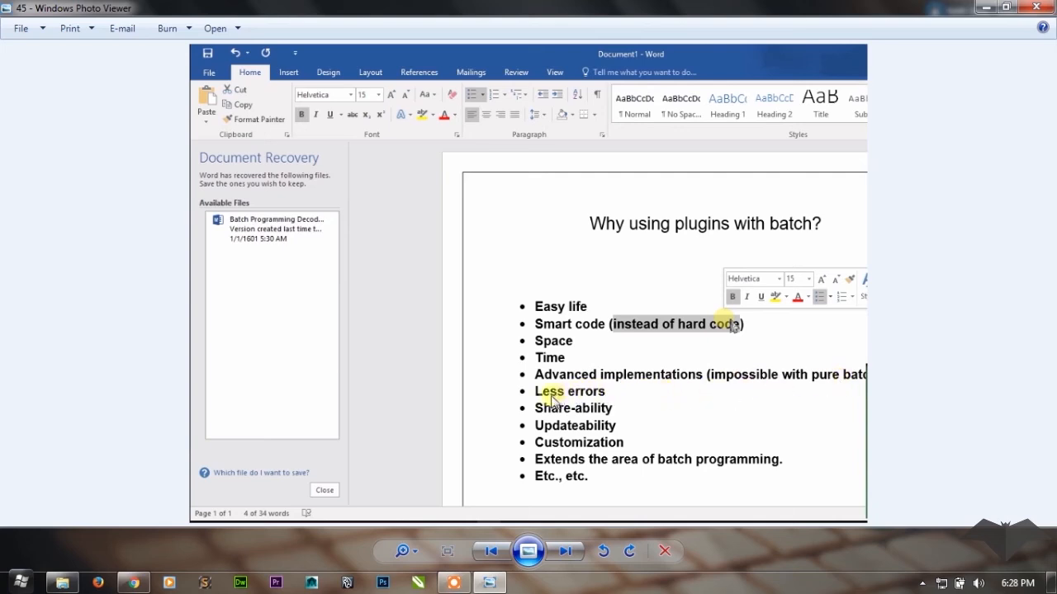
mouse_move(806, 387)
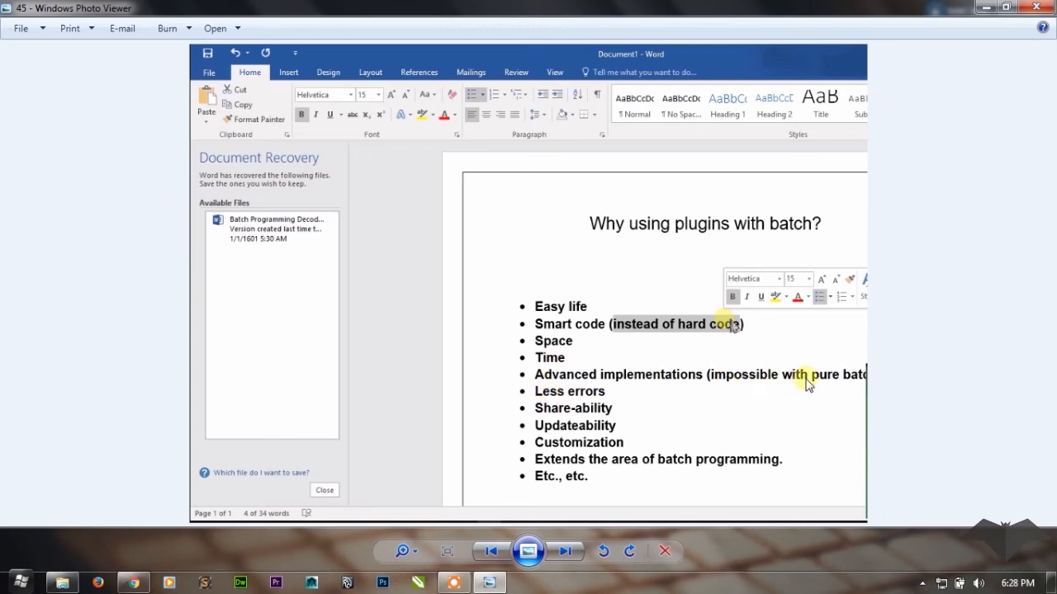
mouse_move(558, 381)
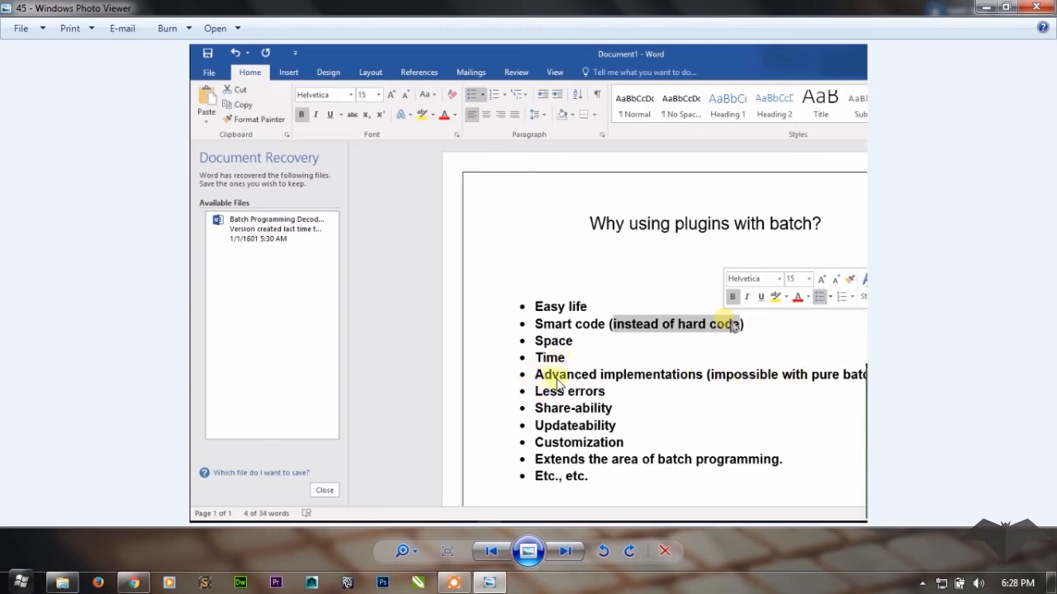
mouse_move(697, 378)
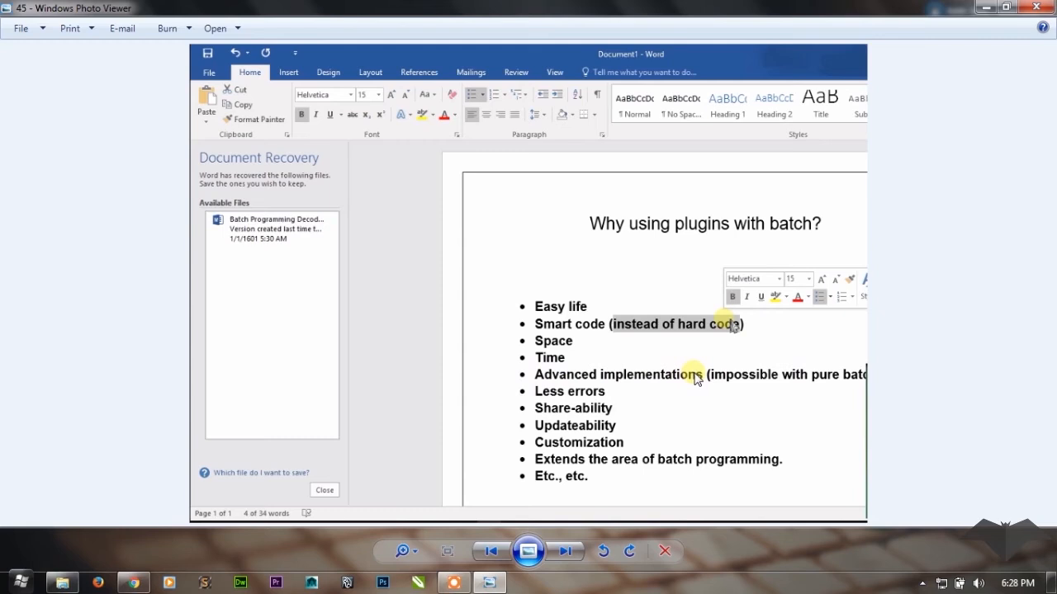
mouse_move(603, 398)
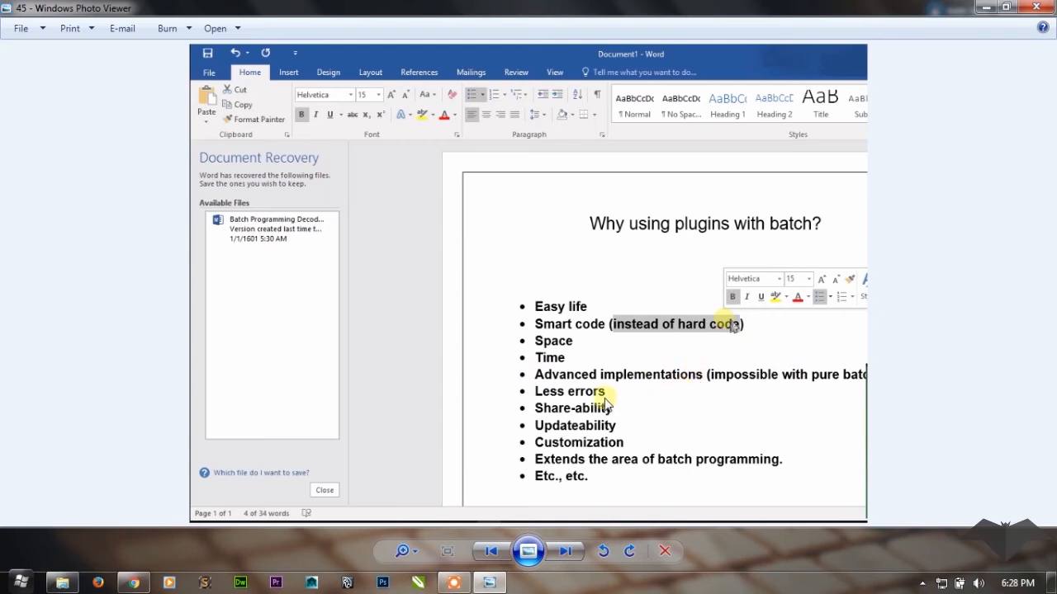
mouse_move(578, 334)
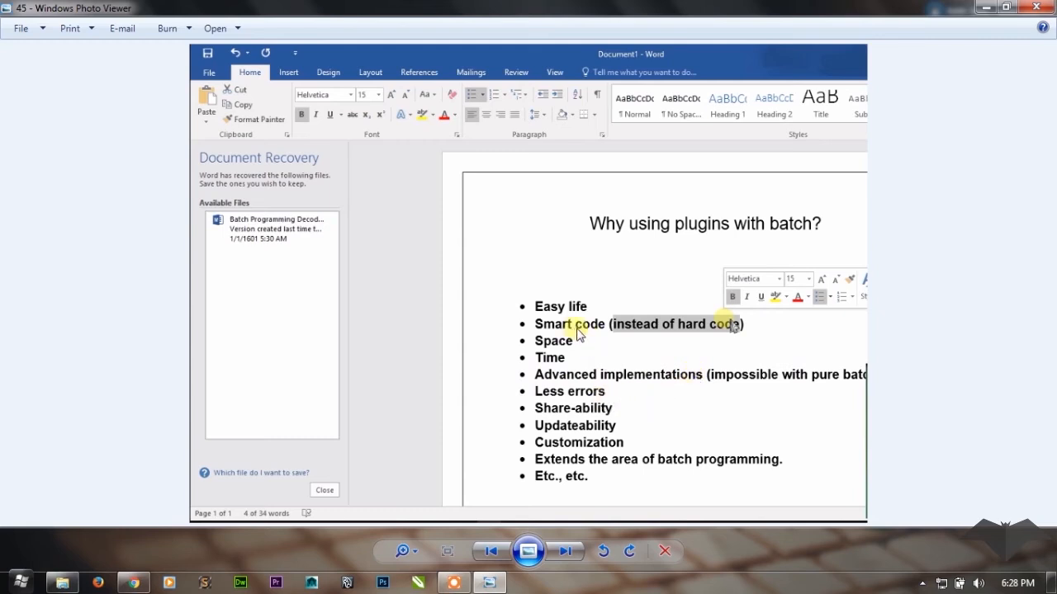
mouse_move(640, 342)
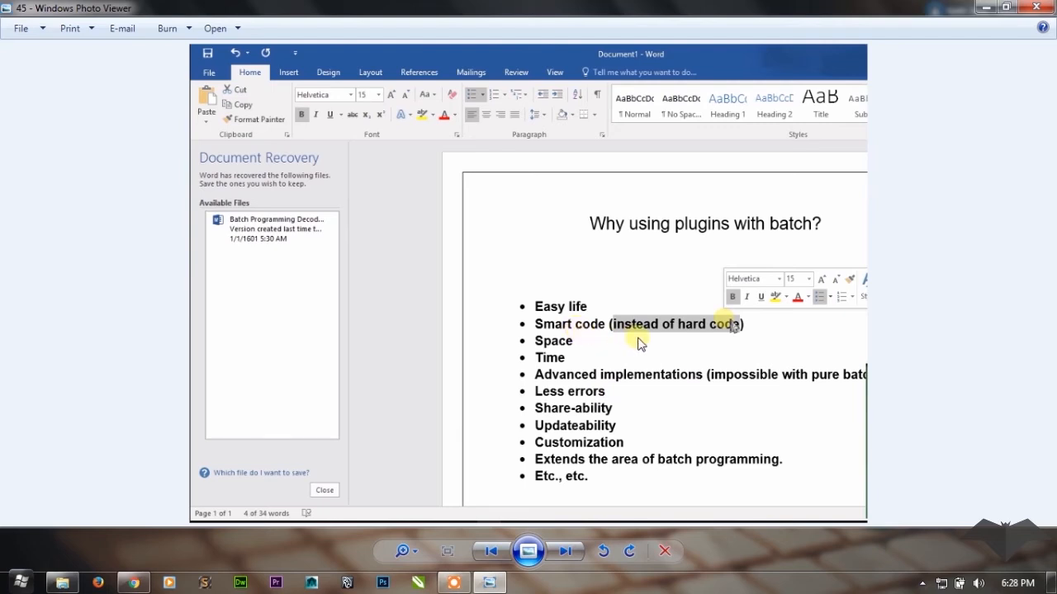
mouse_move(558, 404)
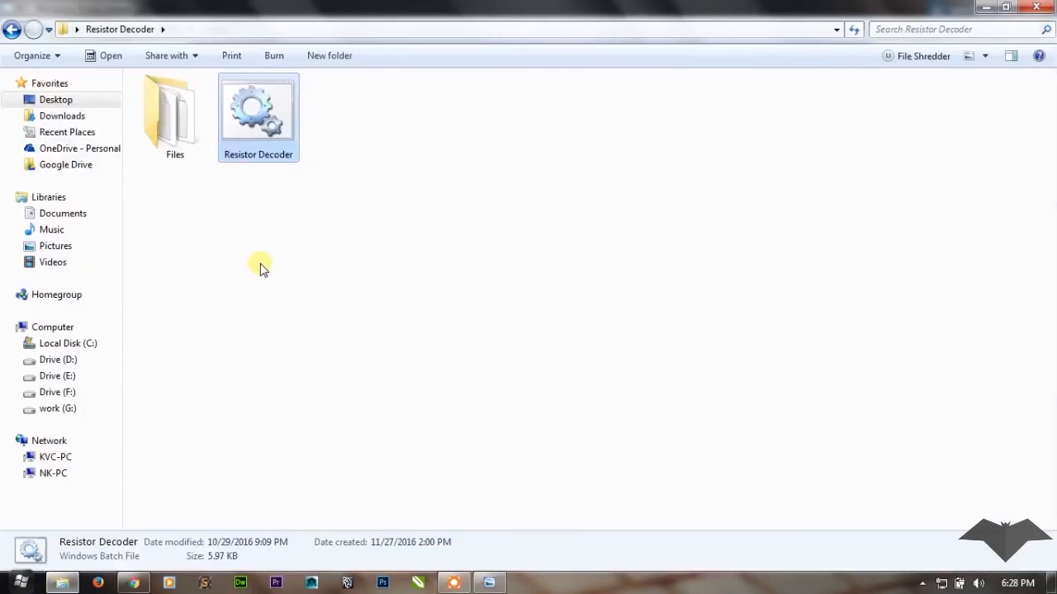
mouse_move(175, 115)
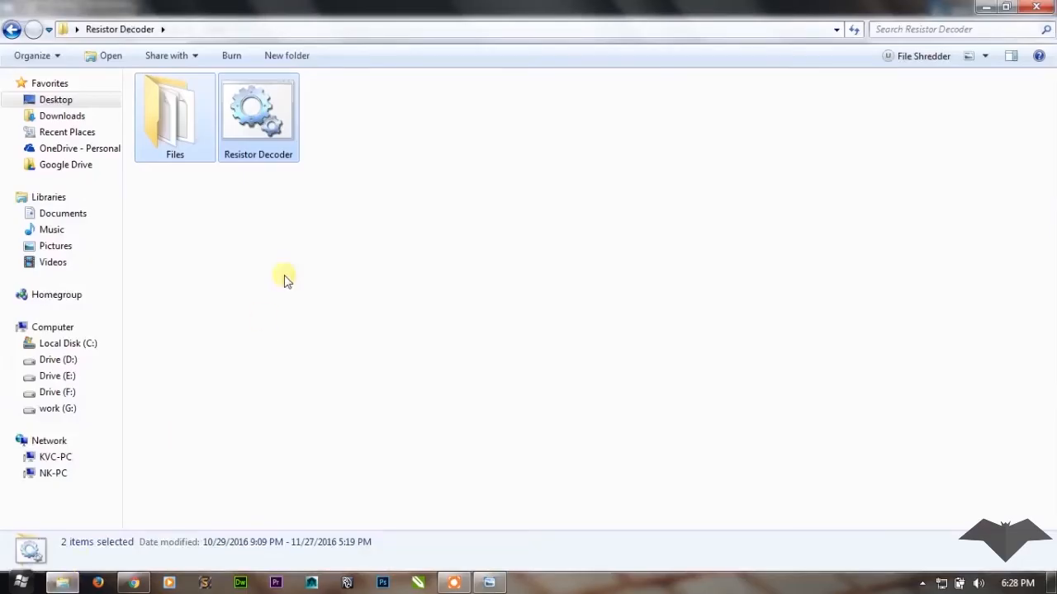
mouse_move(269, 156)
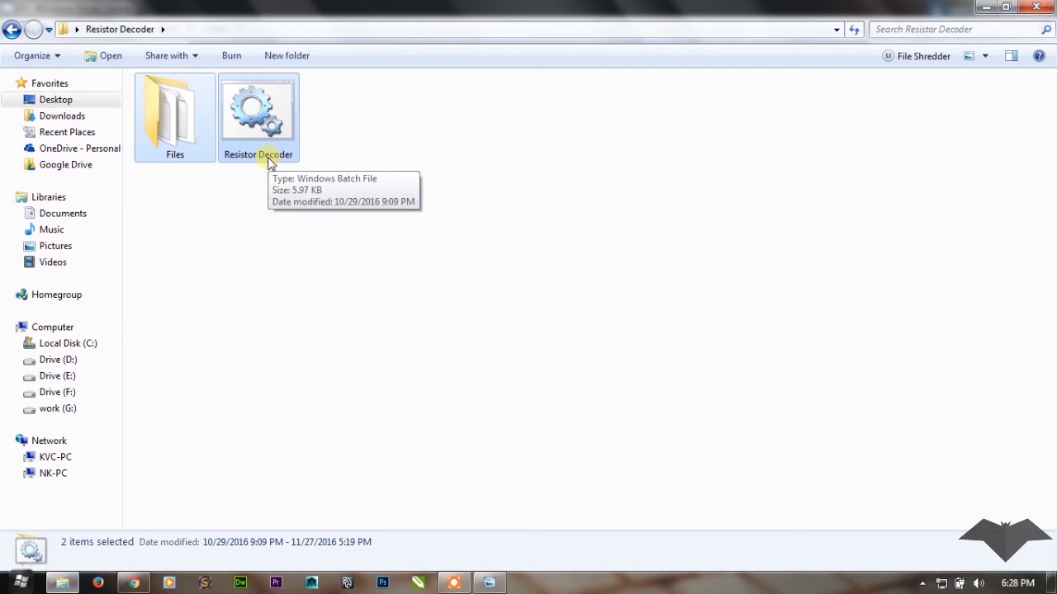
mouse_move(266, 119)
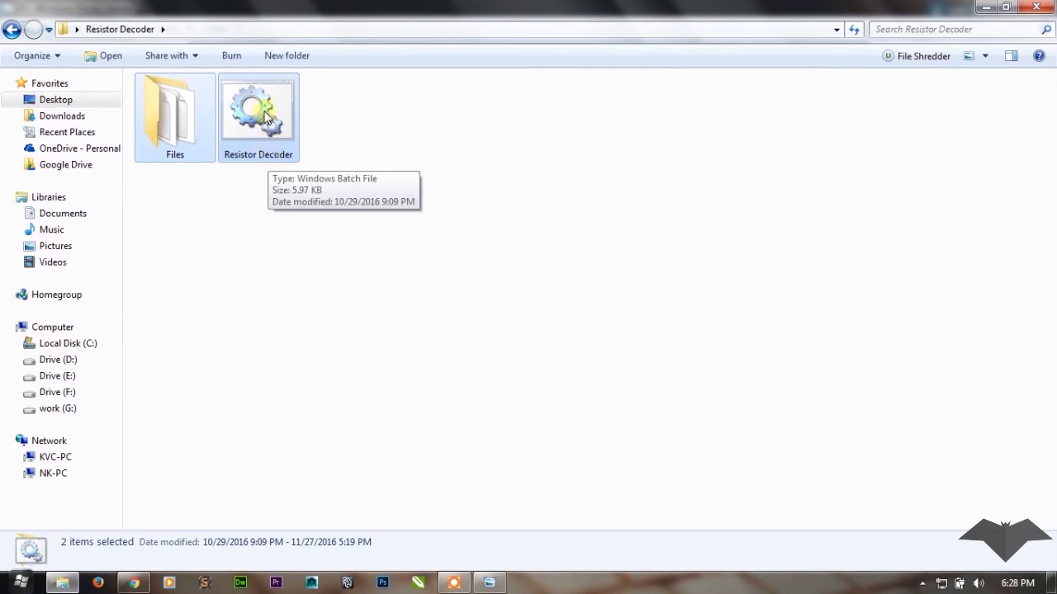
Show the Files folder contents with the project's 15 helper files and plugins.
double_click(175, 112)
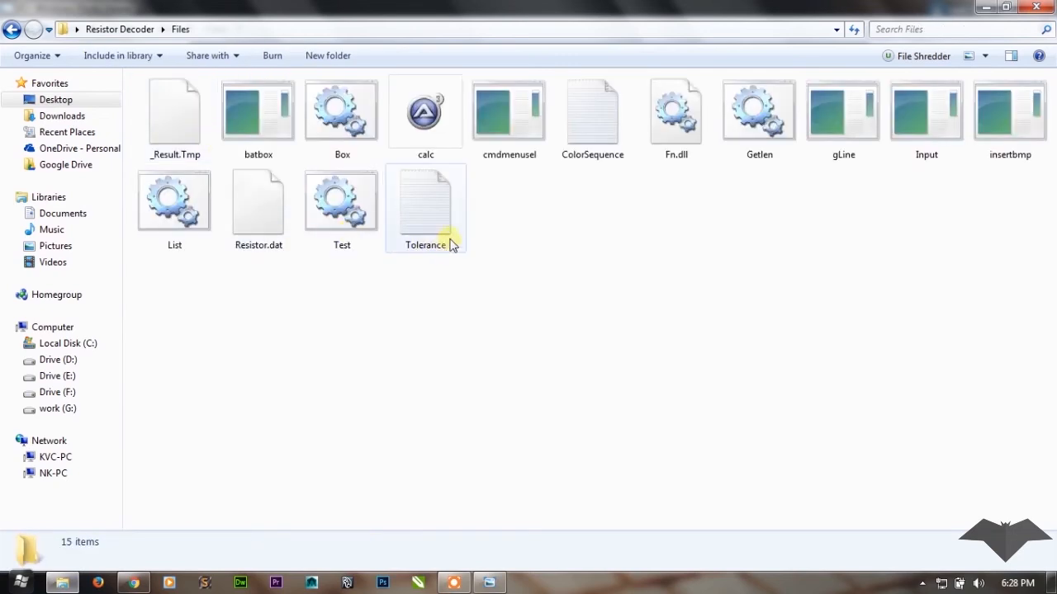
mouse_move(439, 222)
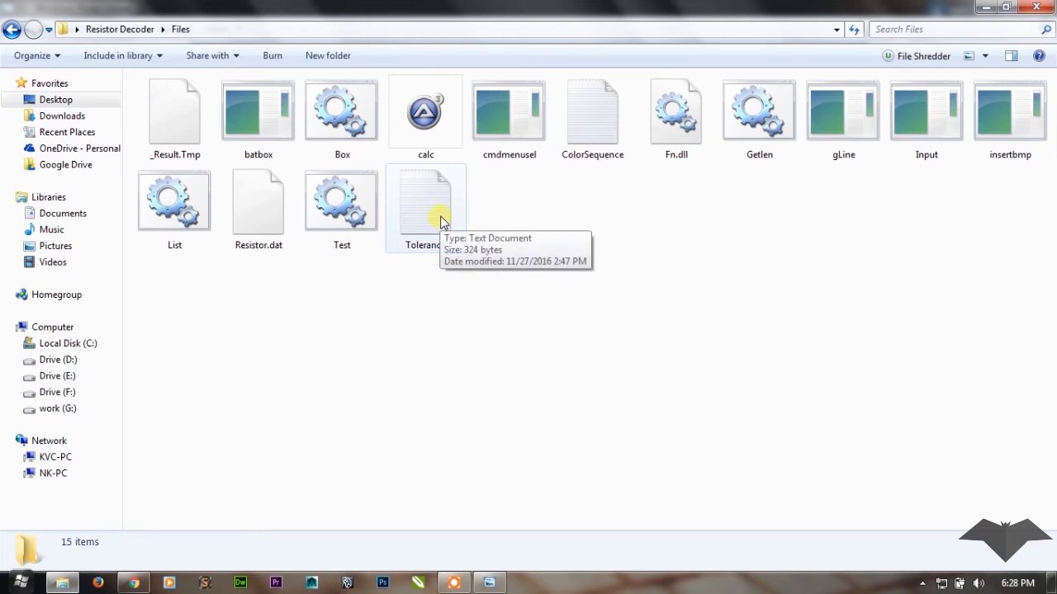
mouse_move(15, 30)
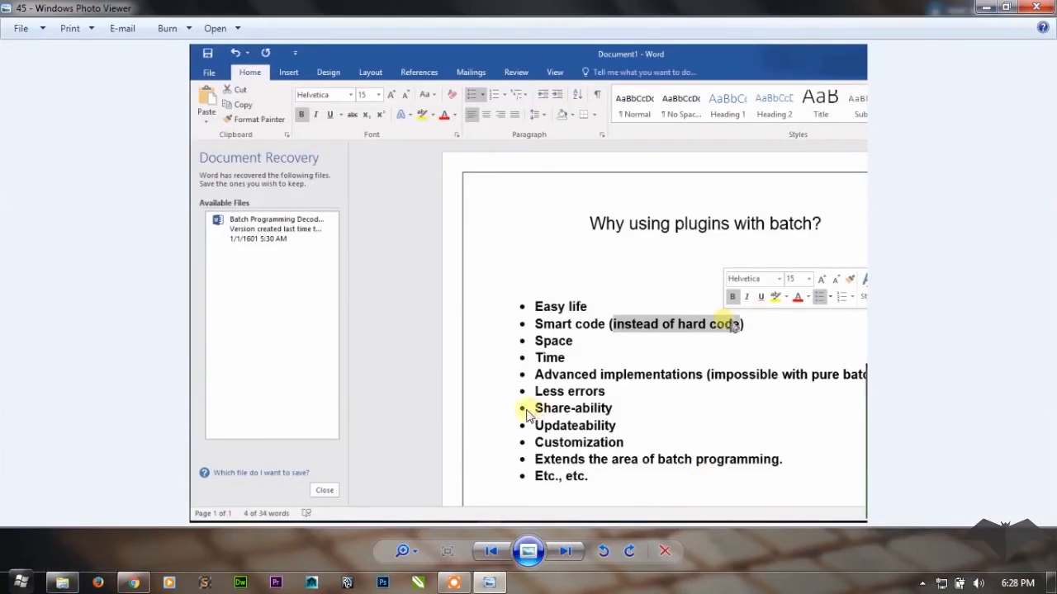
mouse_move(558, 449)
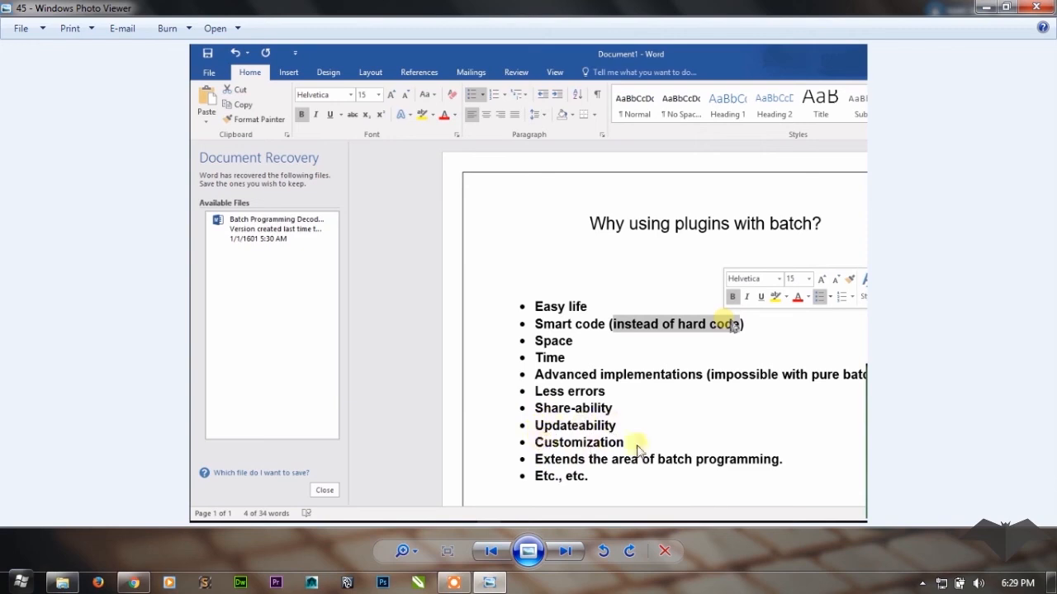
mouse_move(627, 423)
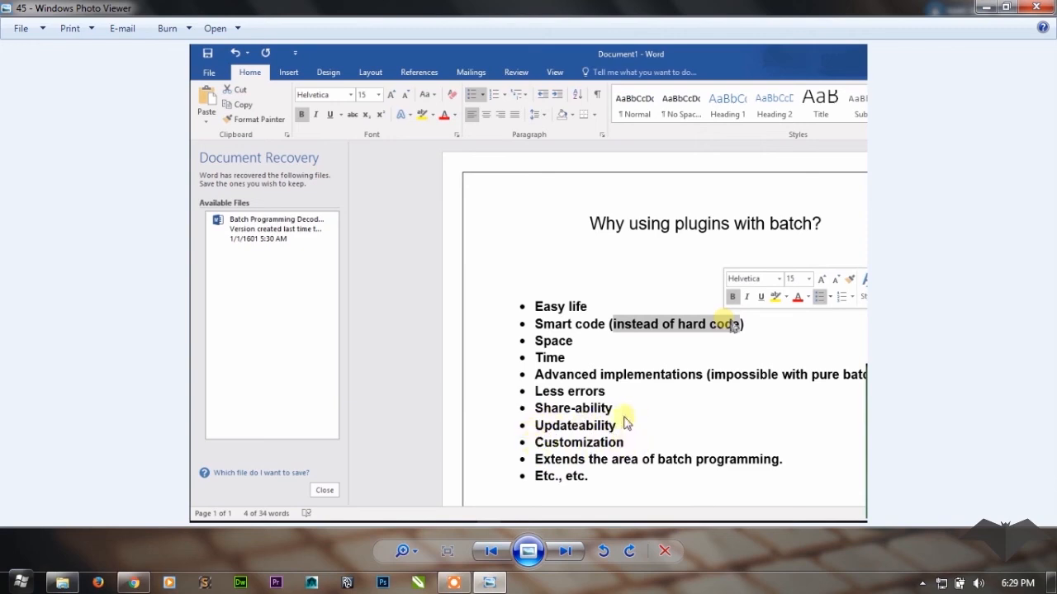
mouse_move(585, 471)
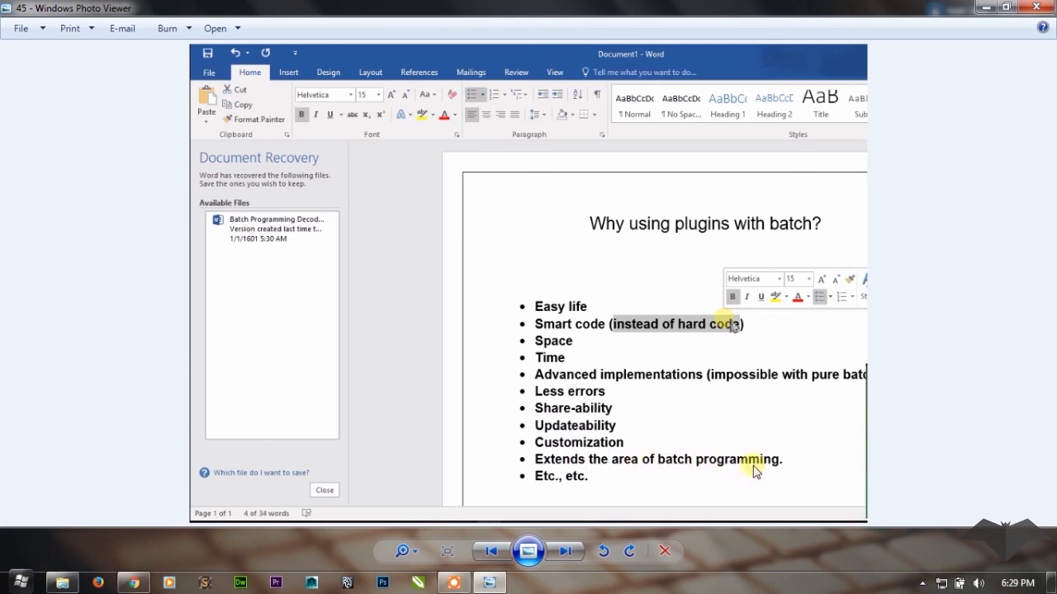
mouse_move(132, 581)
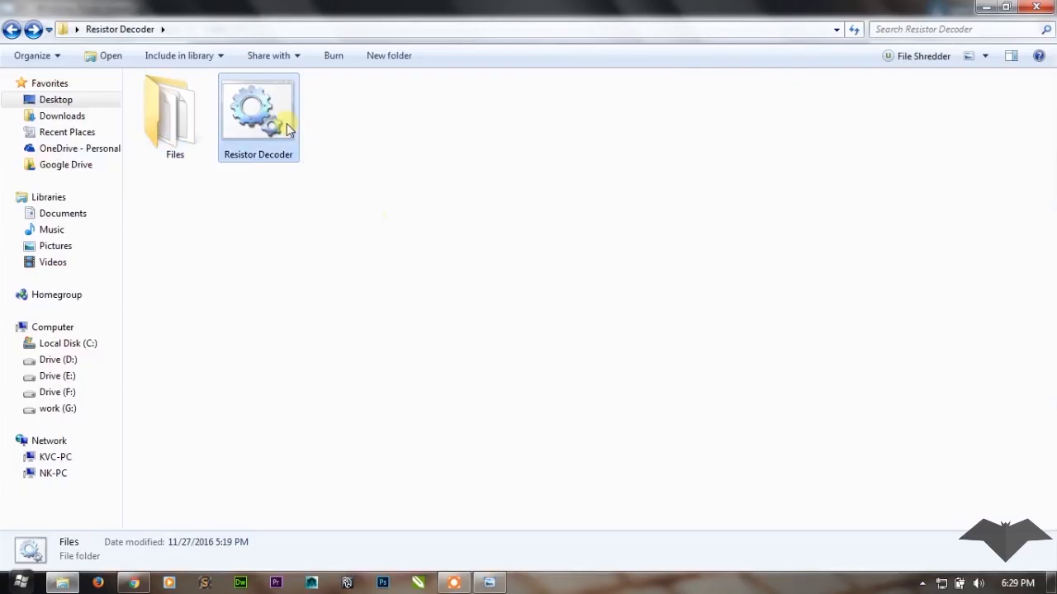
Launch the Resistor Decoder batch file and select a colour band on the 100 ohm resistor.
double_click(257, 107)
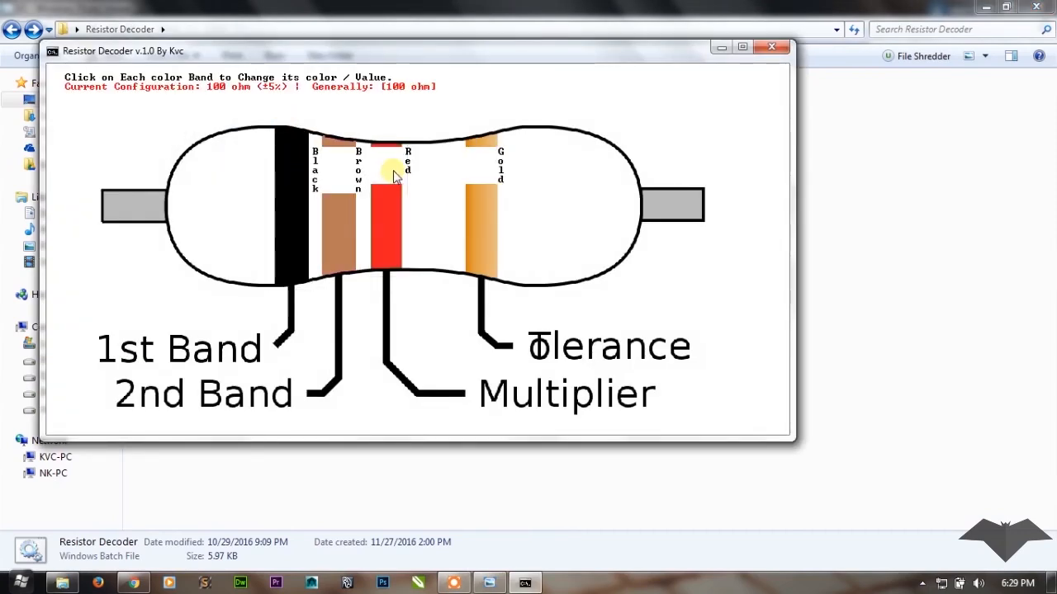
left_click(390, 173)
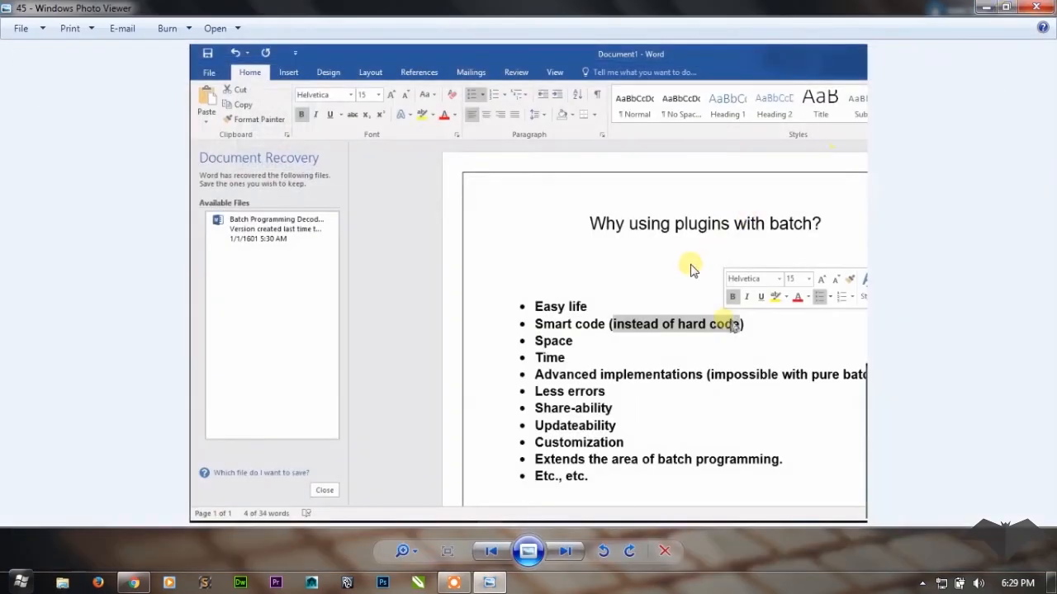
mouse_move(582, 312)
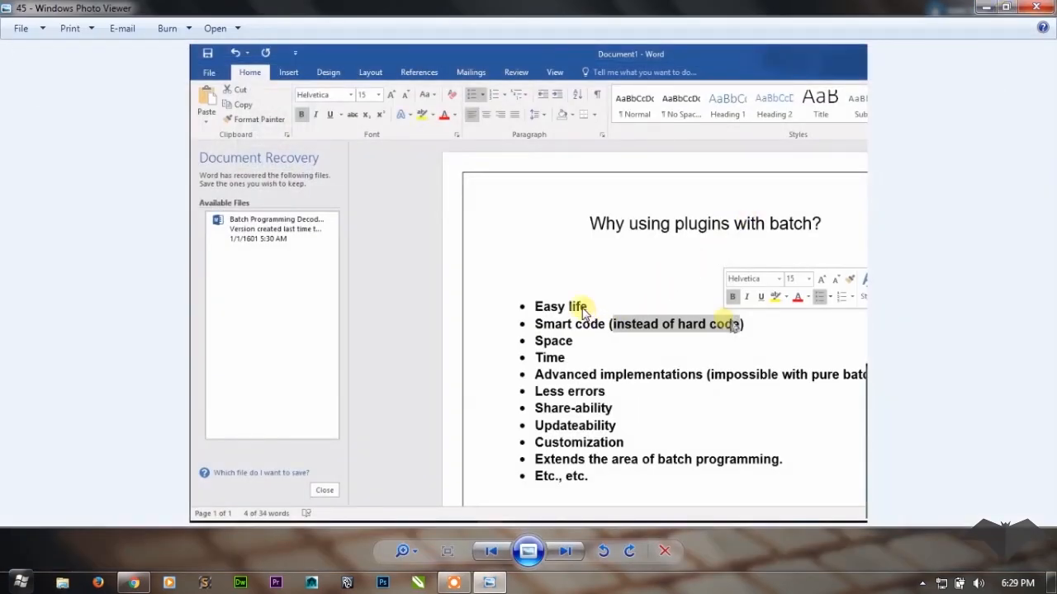
mouse_move(555, 296)
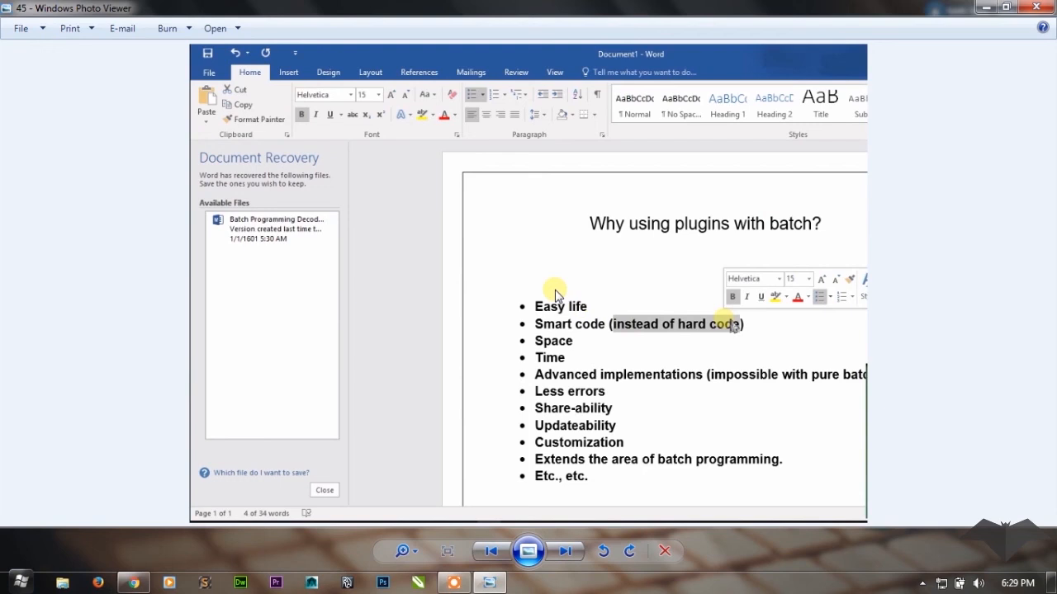
mouse_move(564, 223)
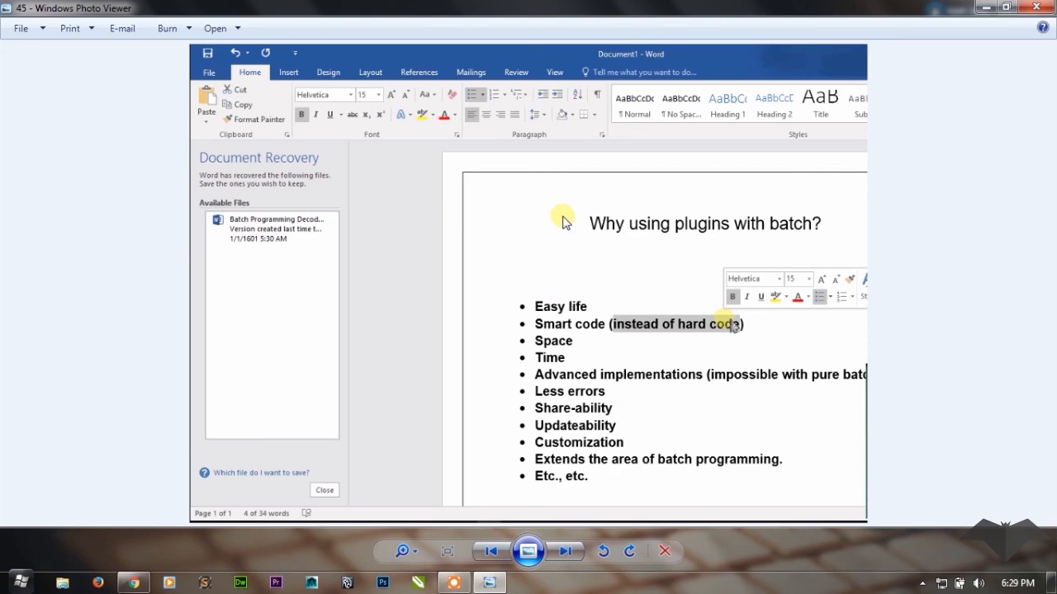
mouse_move(569, 218)
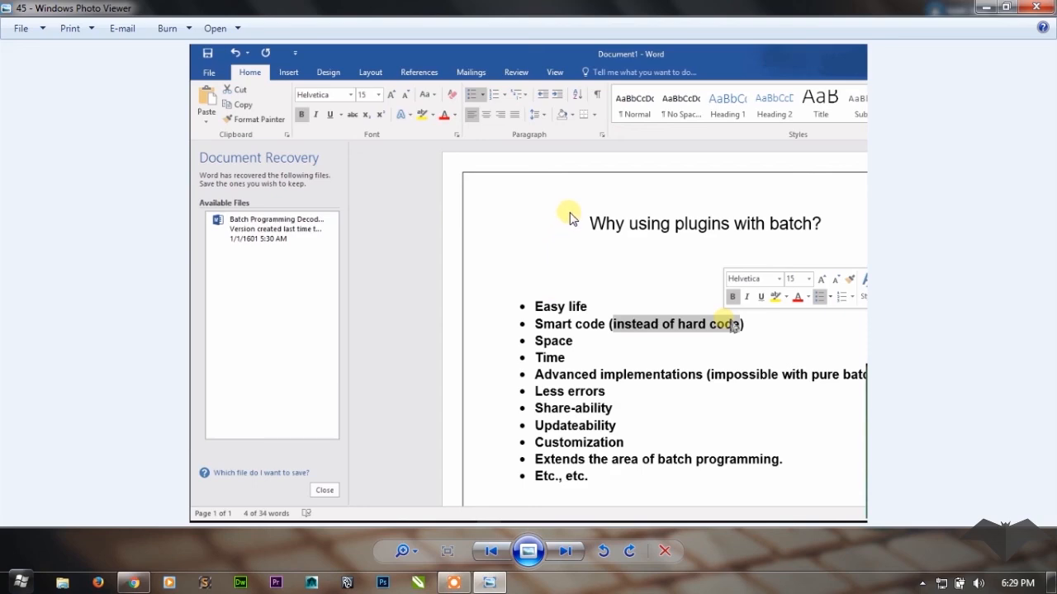